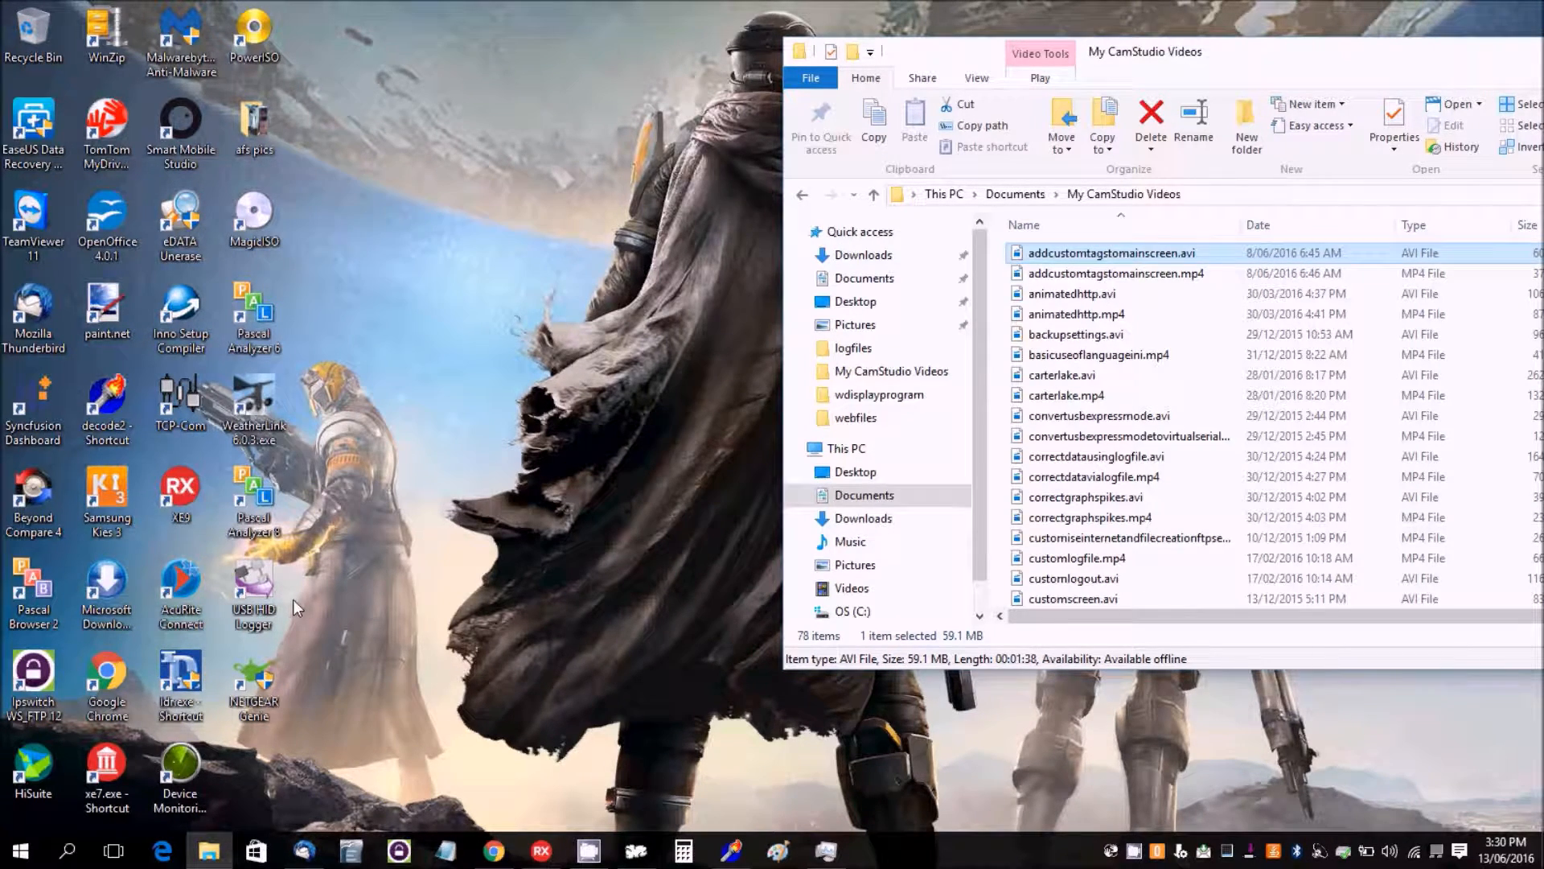
{"action": "mouse_move", "coordinate": [565, 521]}
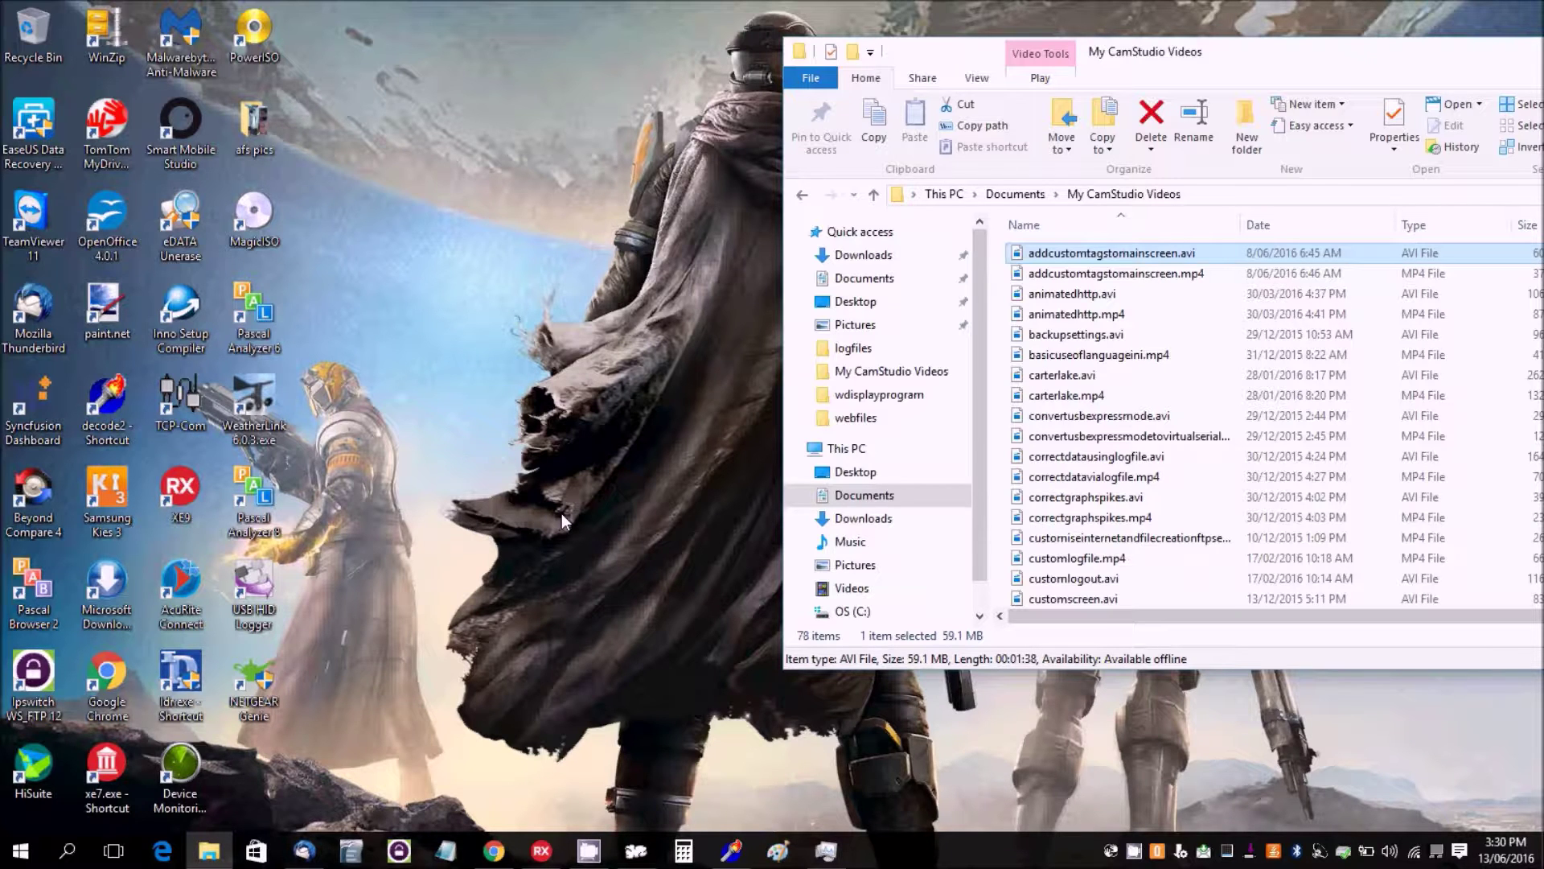
Search Windows for 'schedule', correcting a typo, and launch Task Scheduler.
{"action": "left_click", "coordinate": [67, 849]}
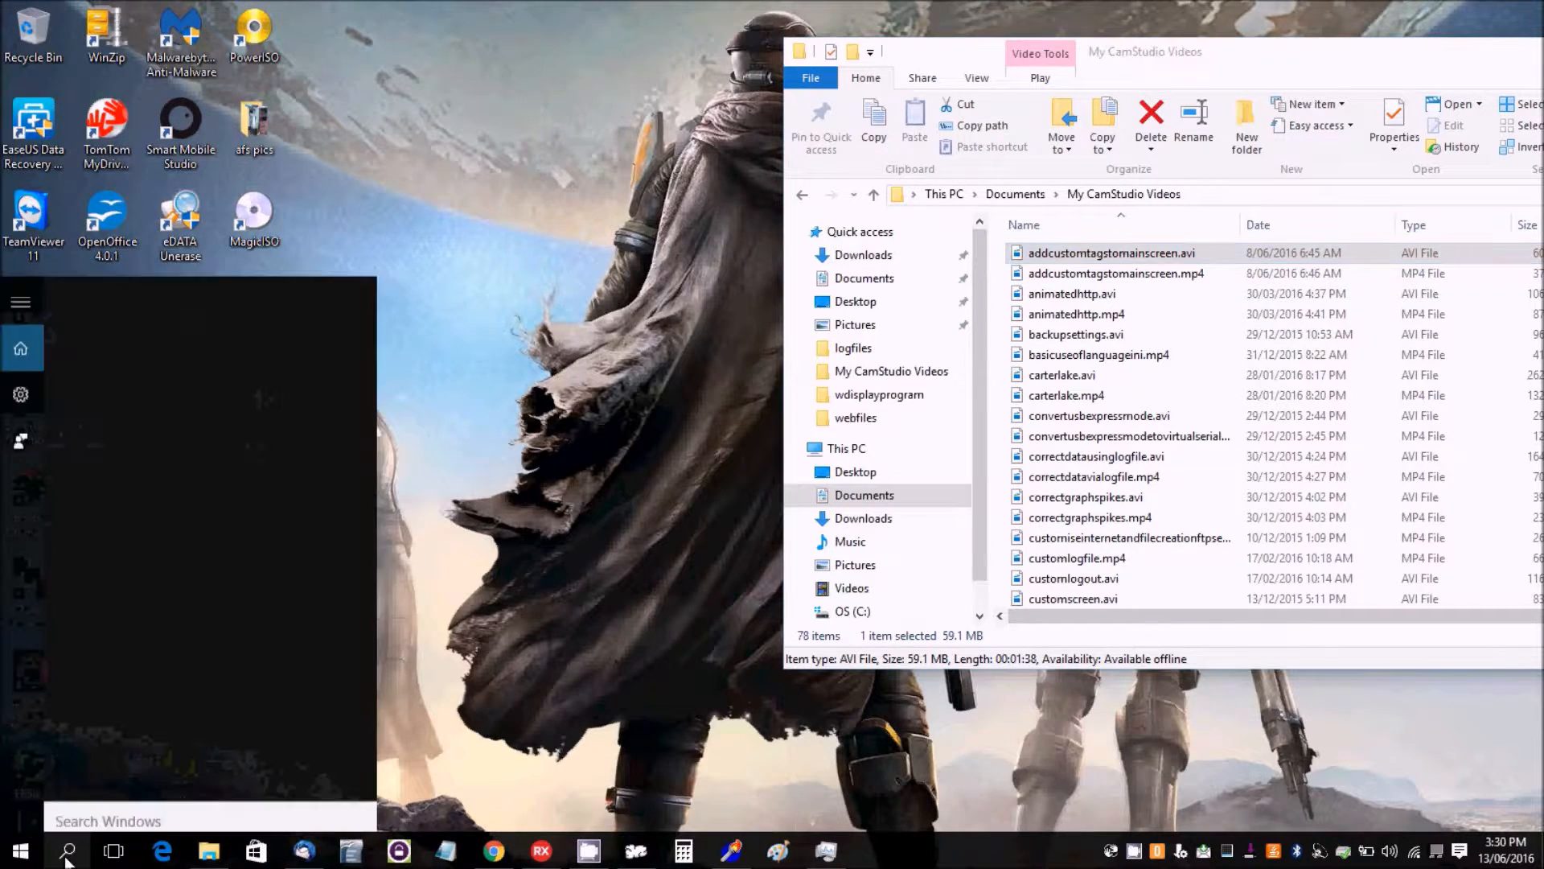
{"action": "type", "text": "t"}
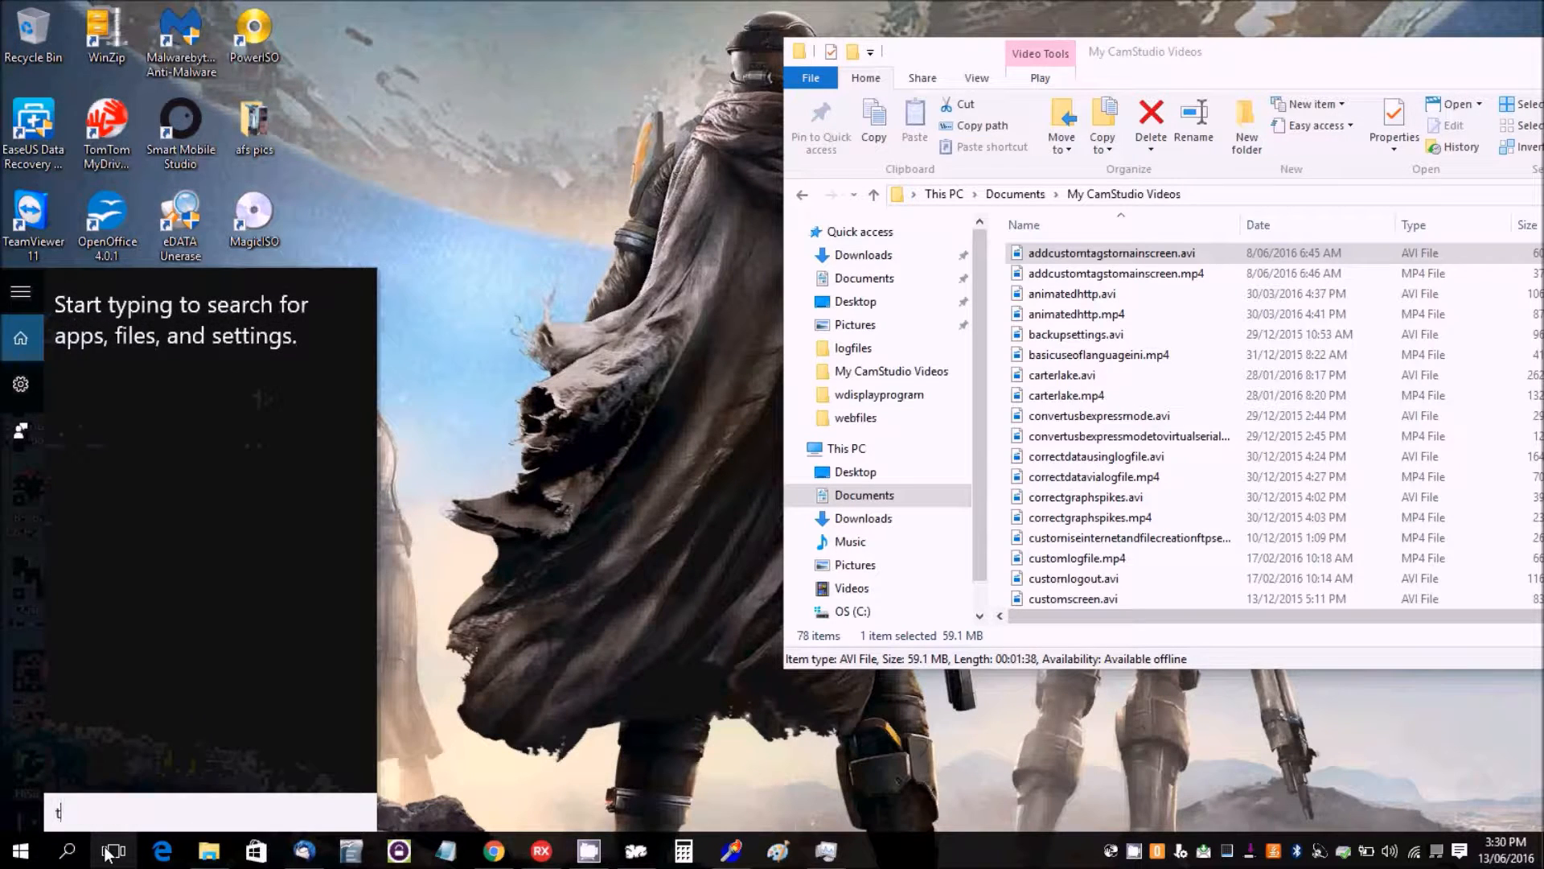
{"action": "type", "text": "s"}
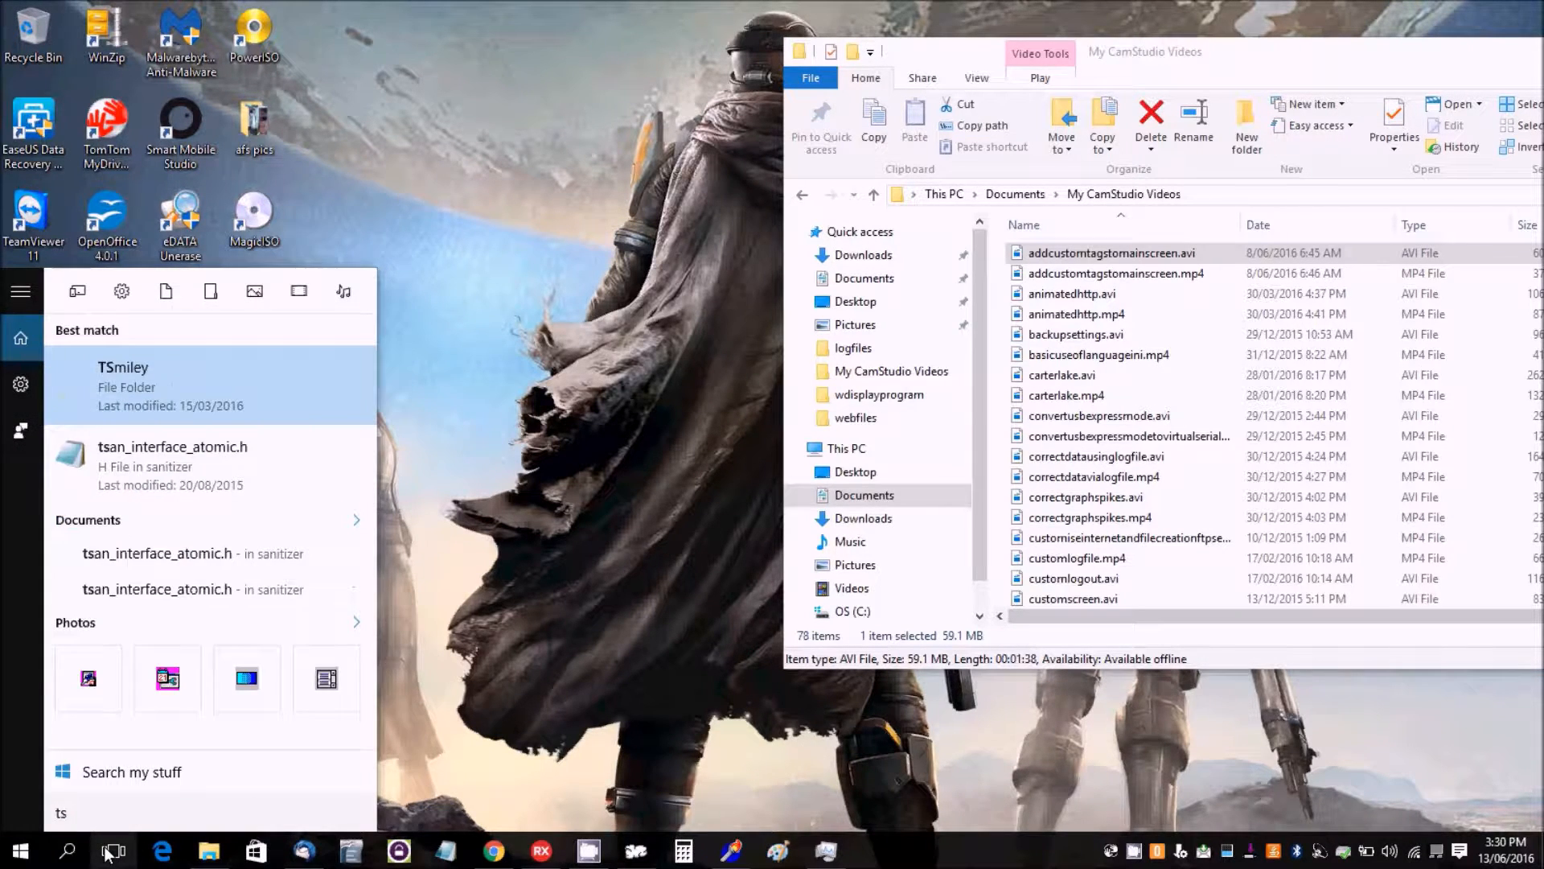
{"action": "type", "text": "shed"}
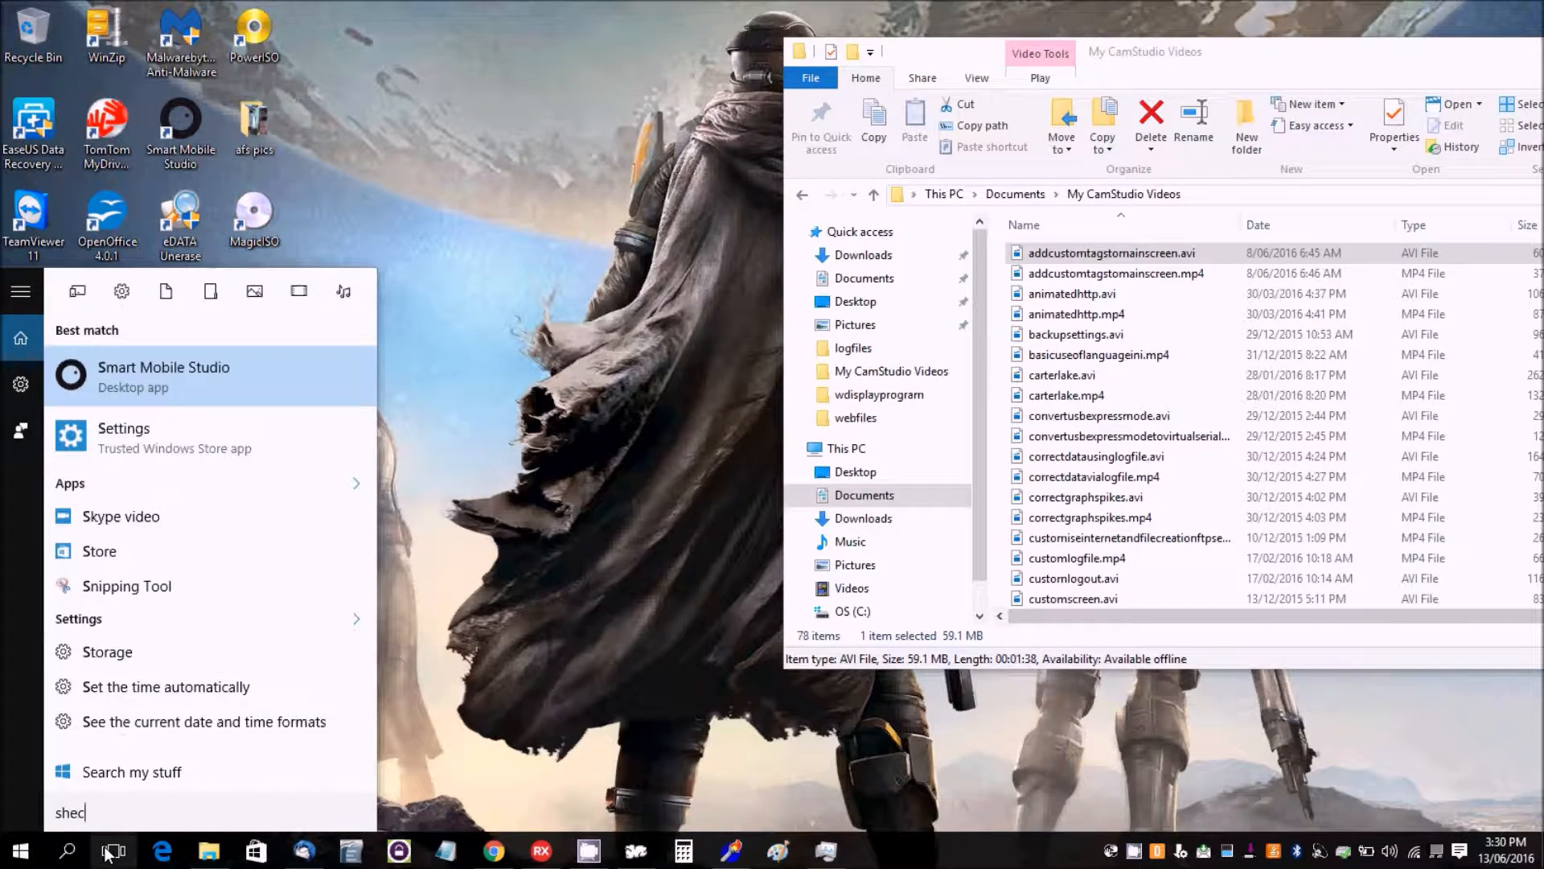
{"action": "key", "text": "Backspace"}
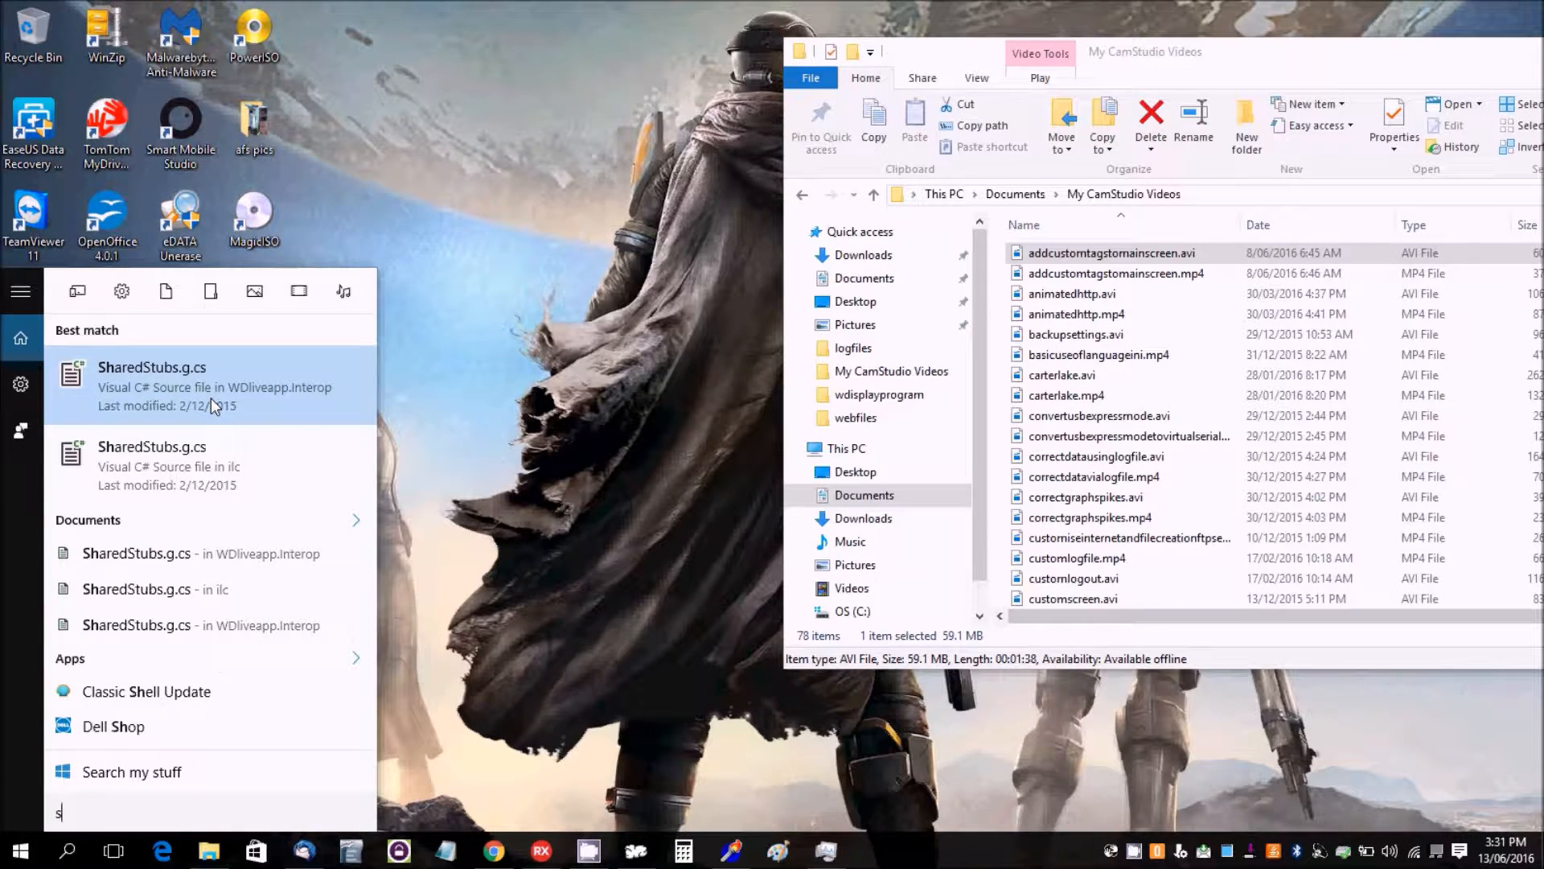
{"action": "type", "text": "ch"}
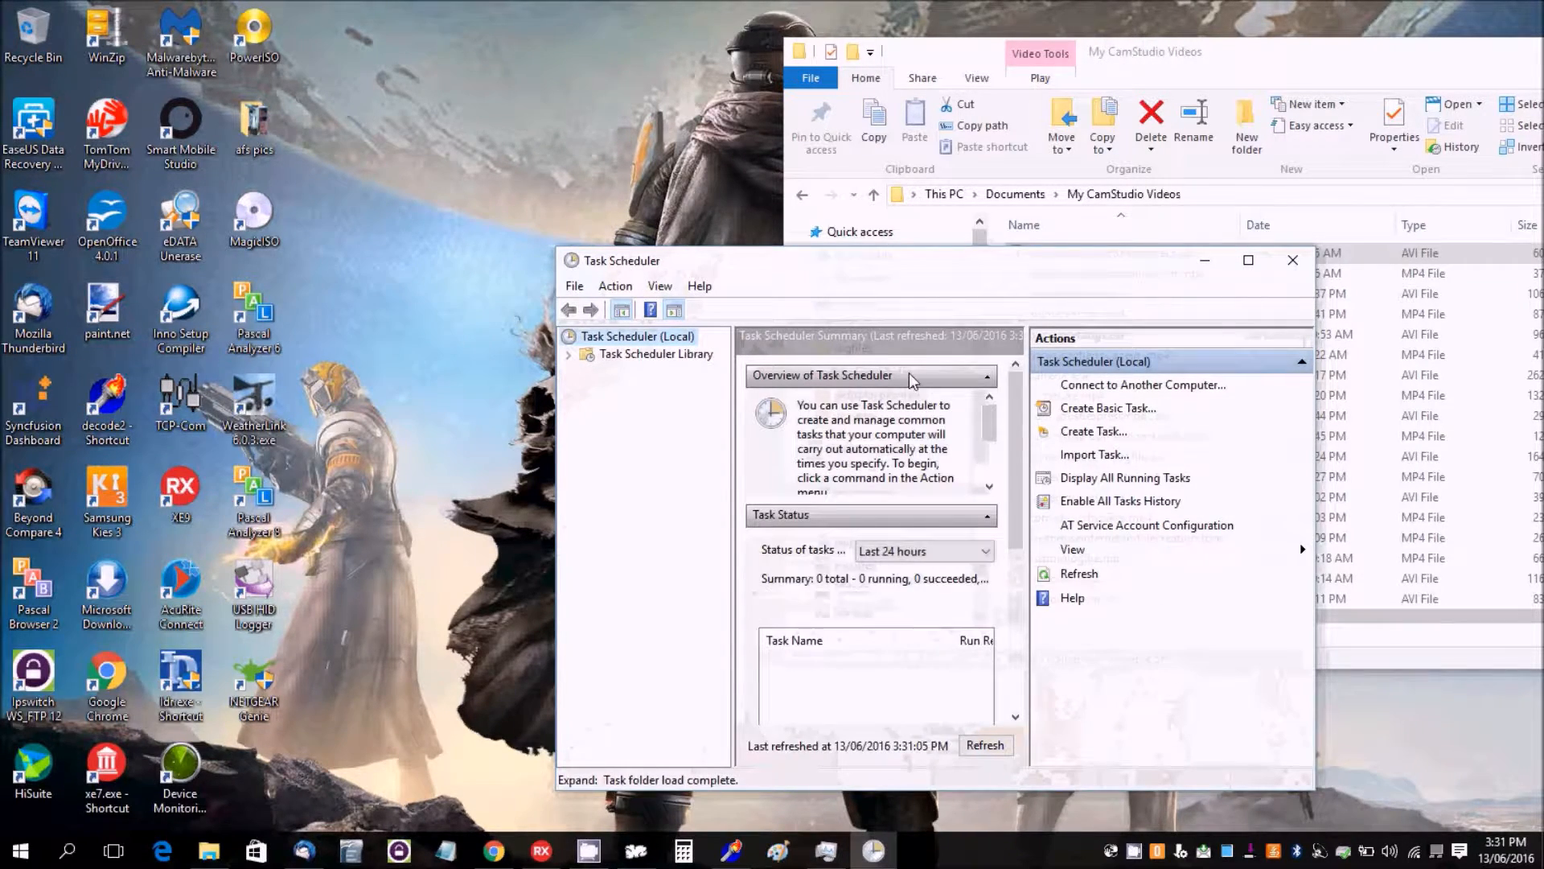
{"action": "mouse_move", "coordinate": [1094, 431]}
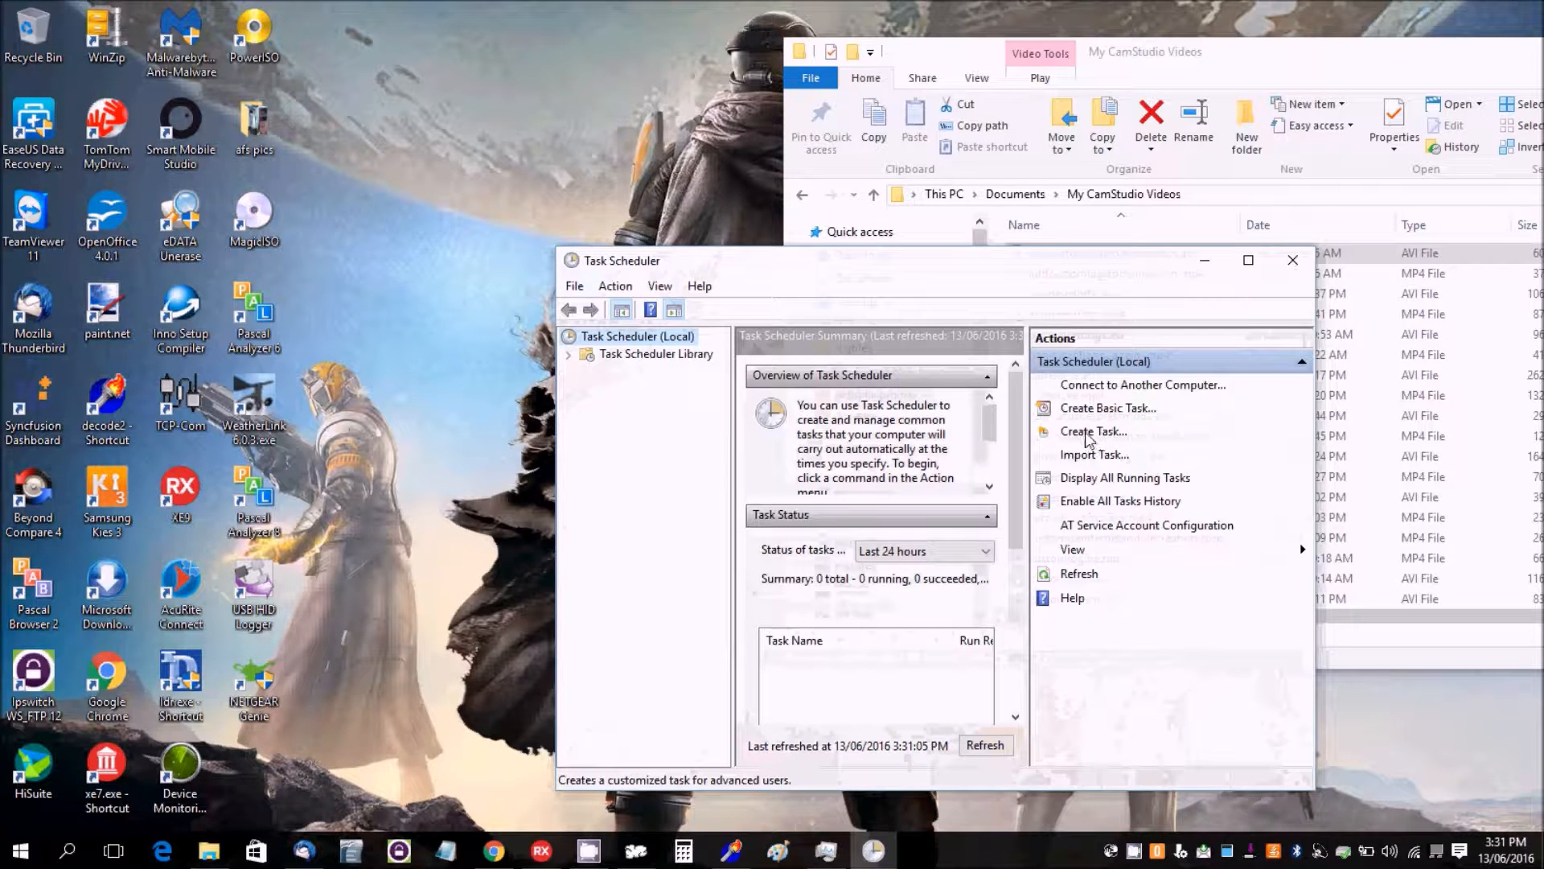
Create a new task named 'weatherdisplay' set to run with highest privileges.
{"action": "left_click", "coordinate": [1094, 432]}
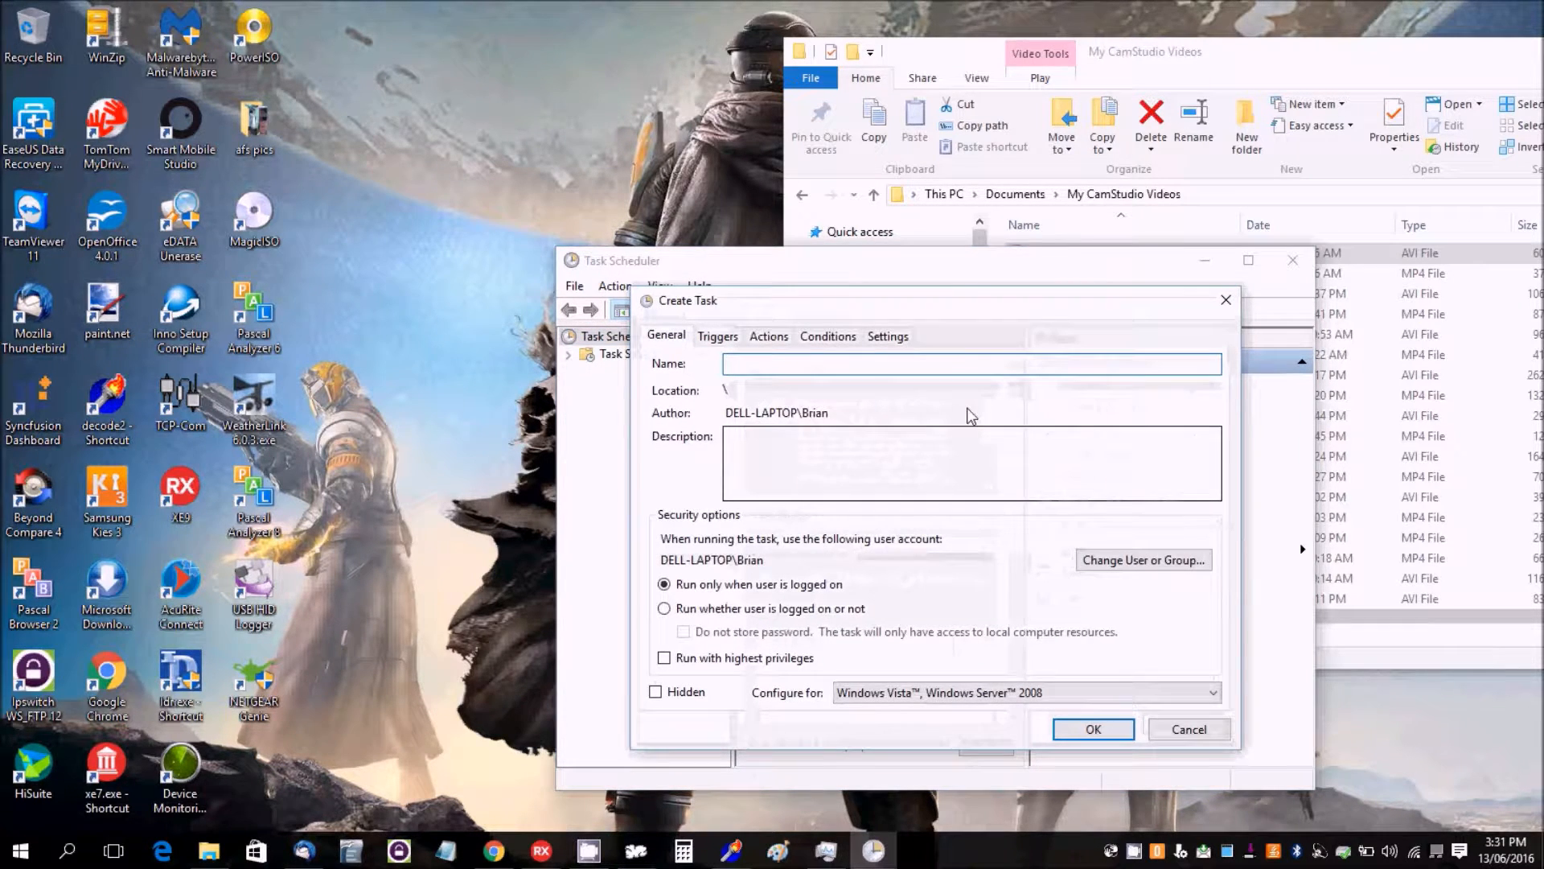
{"action": "type", "text": "weather"}
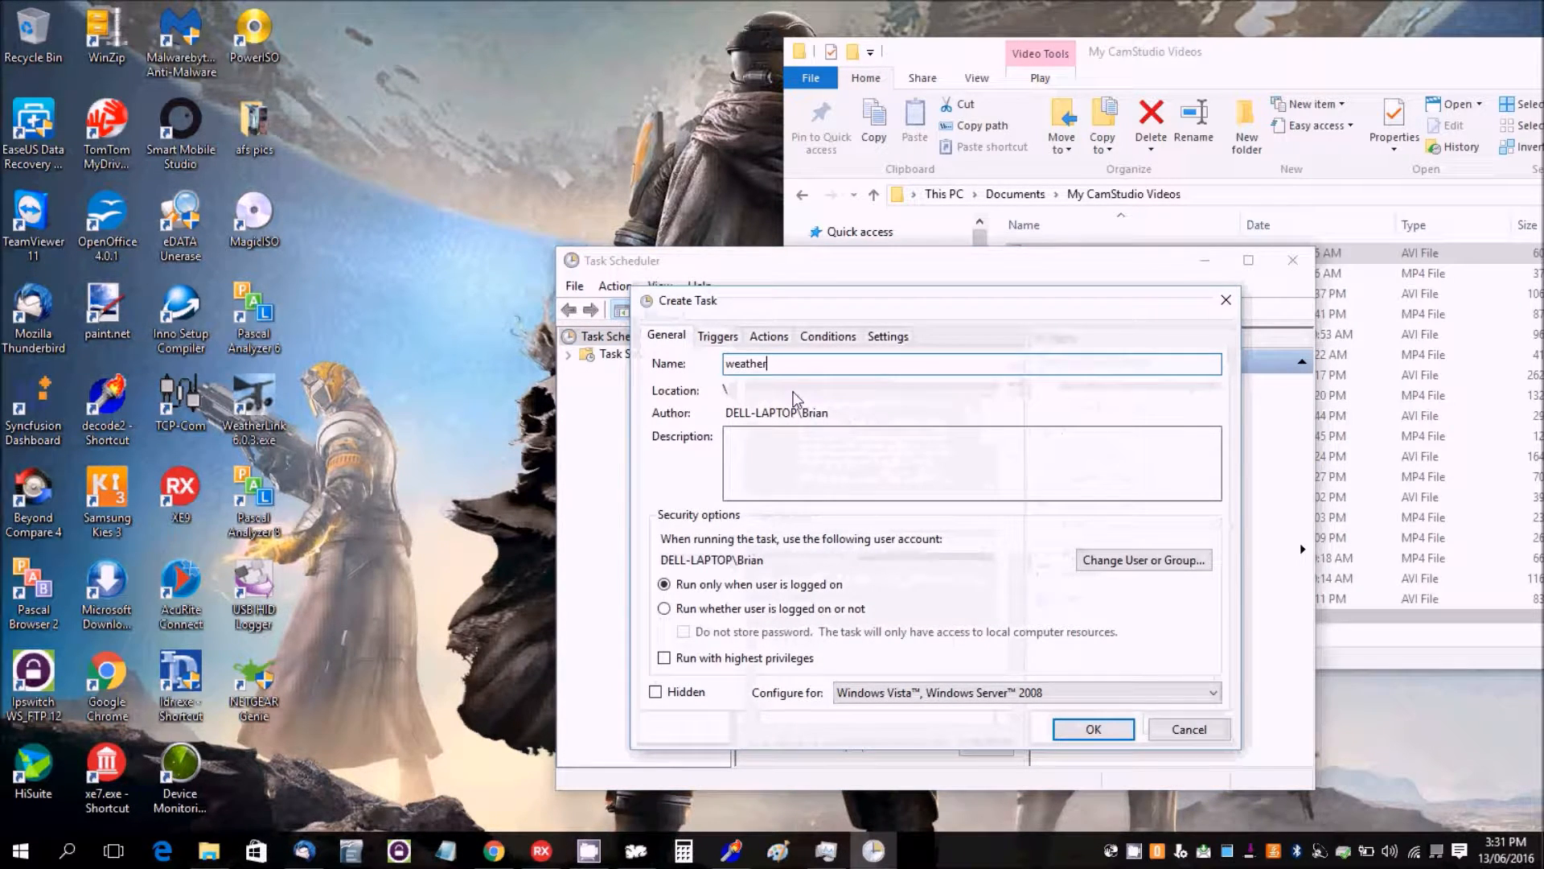
{"action": "type", "text": "dis"}
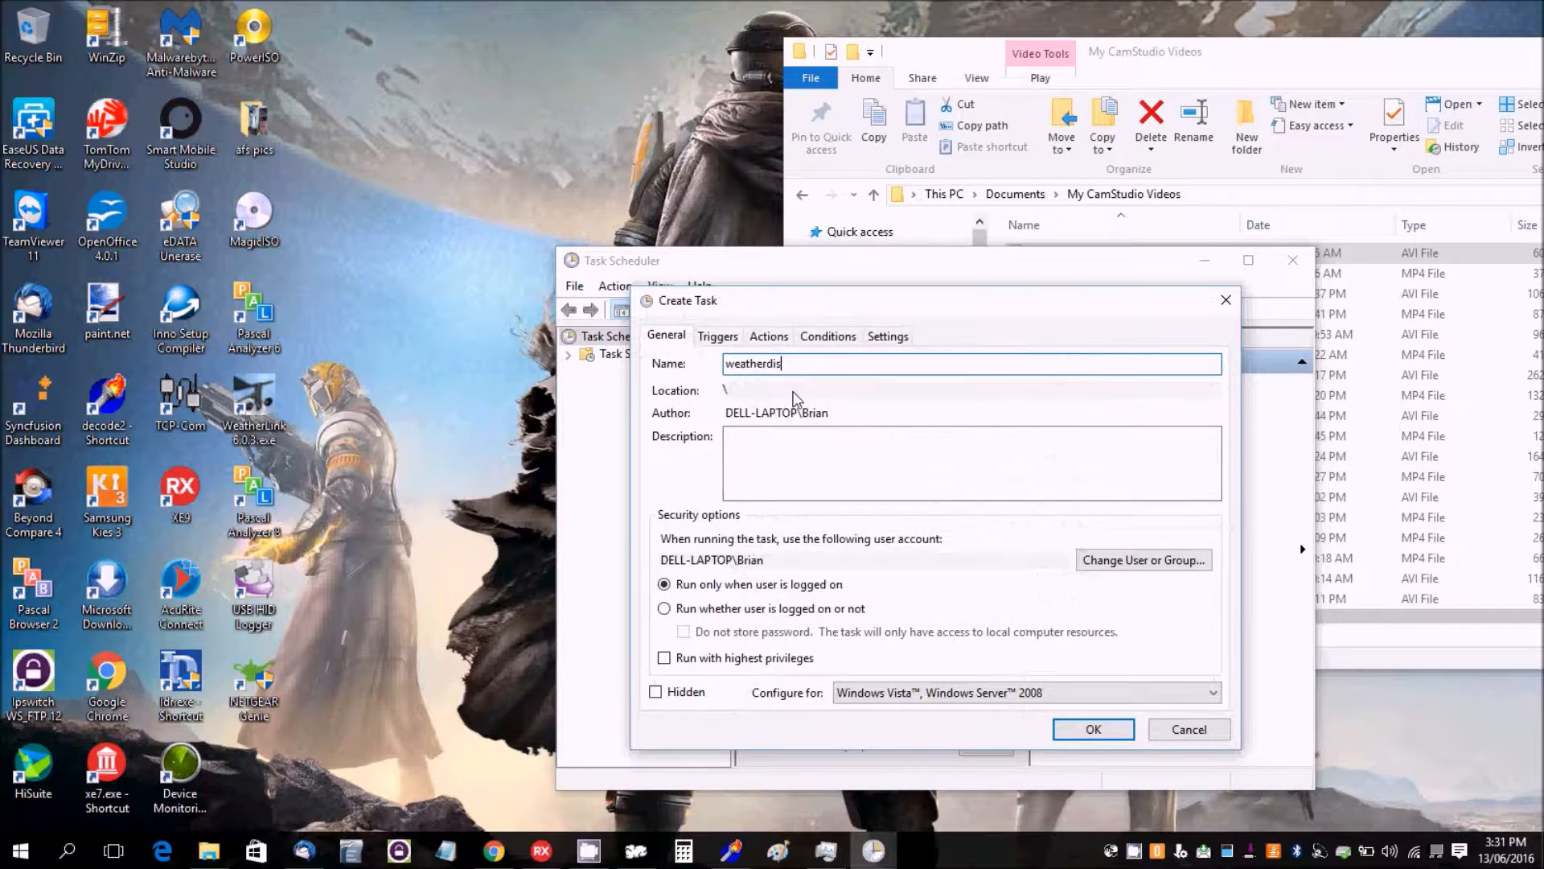
{"action": "type", "text": "play"}
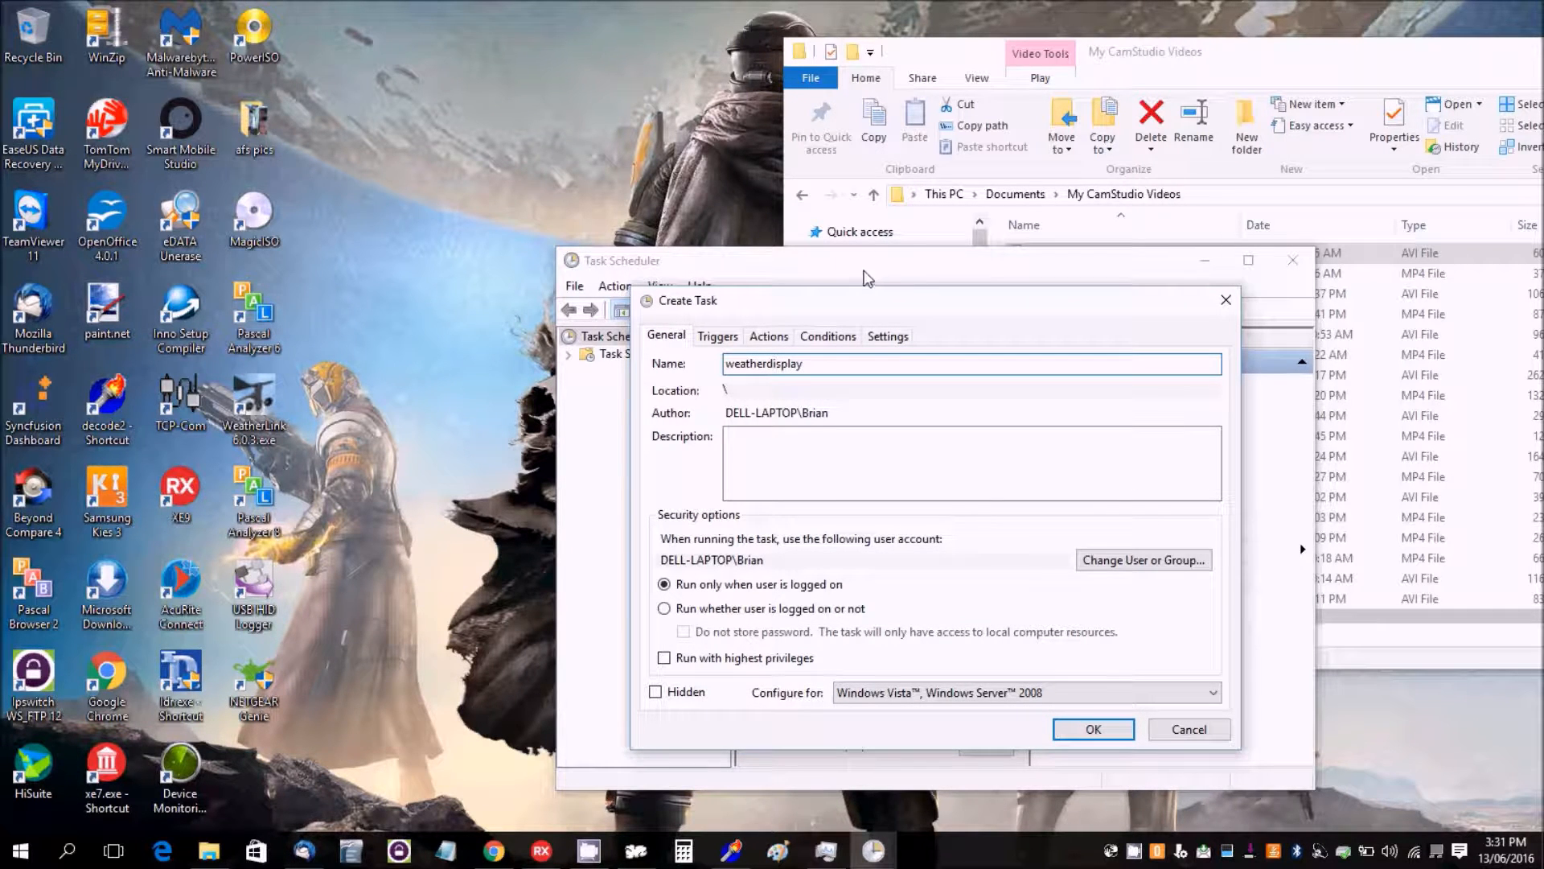
{"action": "mouse_move", "coordinate": [724, 674]}
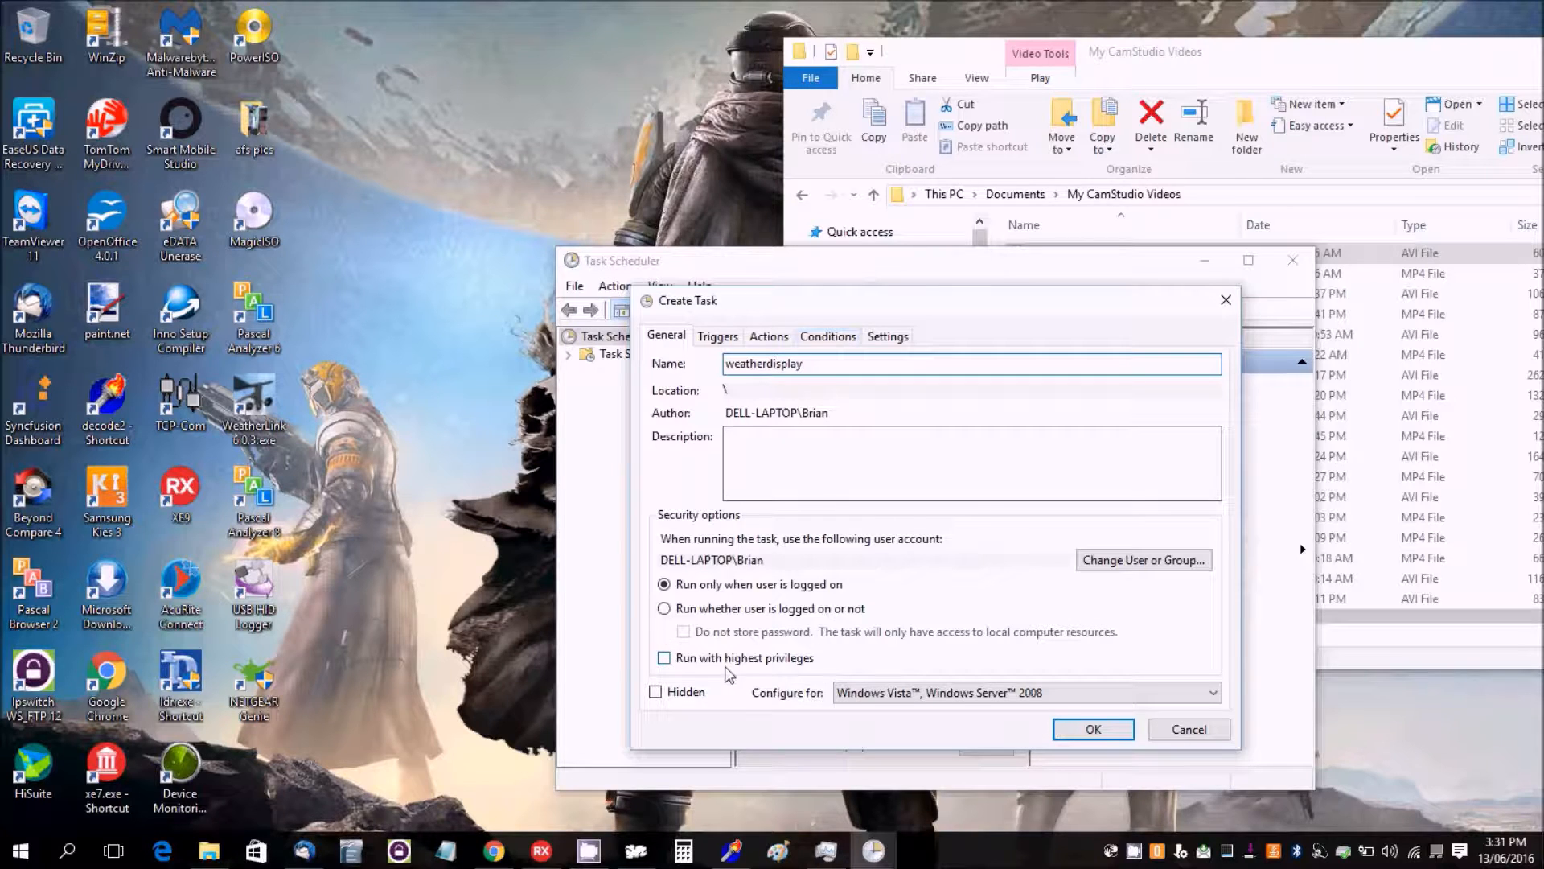
{"action": "left_click", "coordinate": [664, 658]}
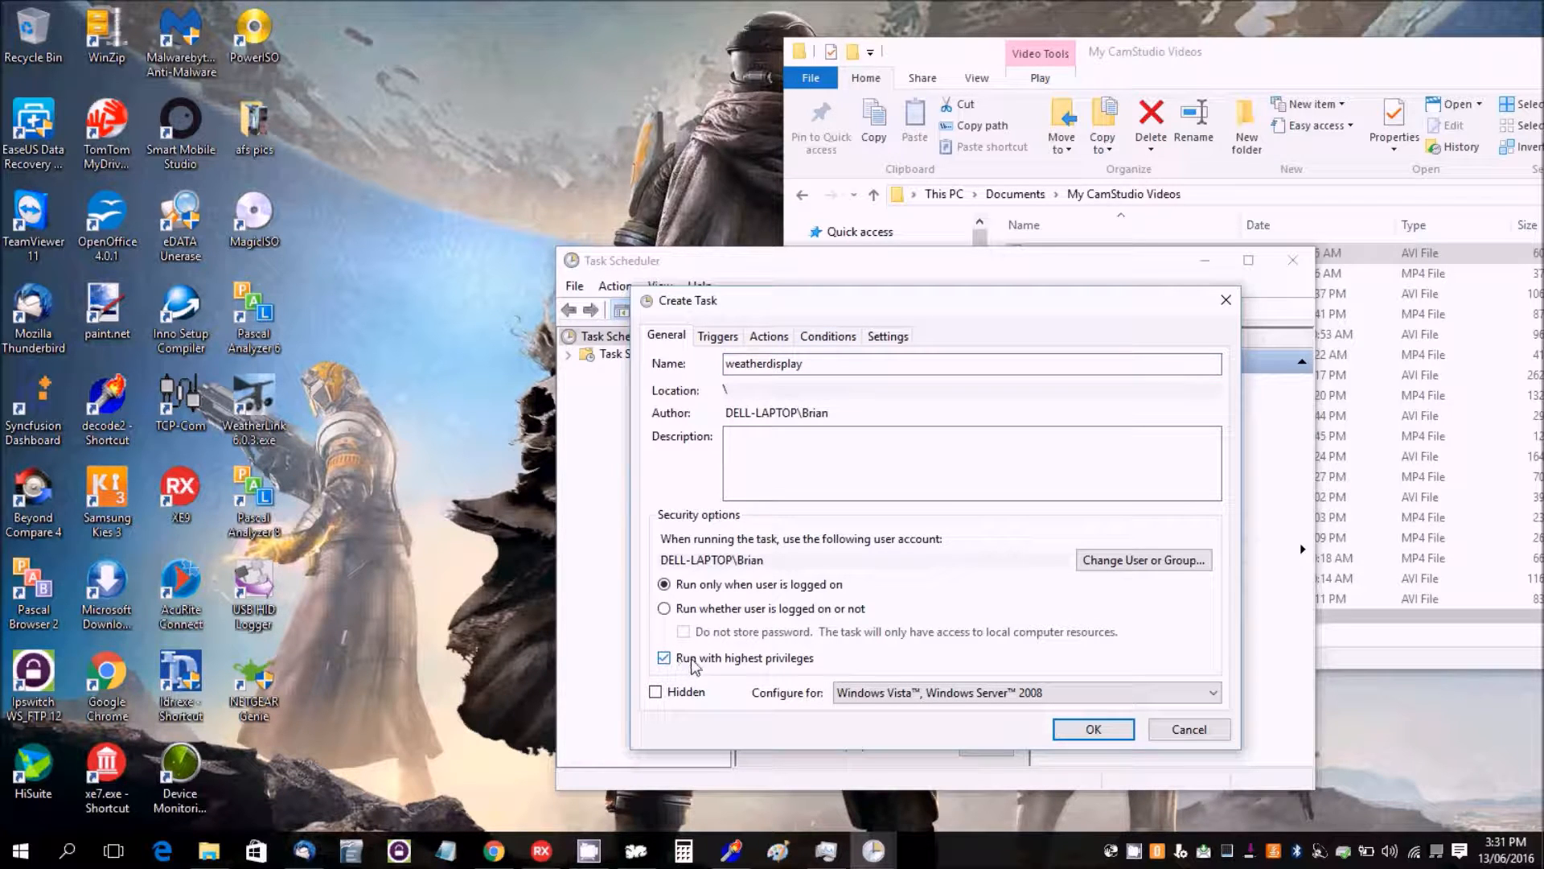
{"action": "left_click", "coordinate": [769, 336]}
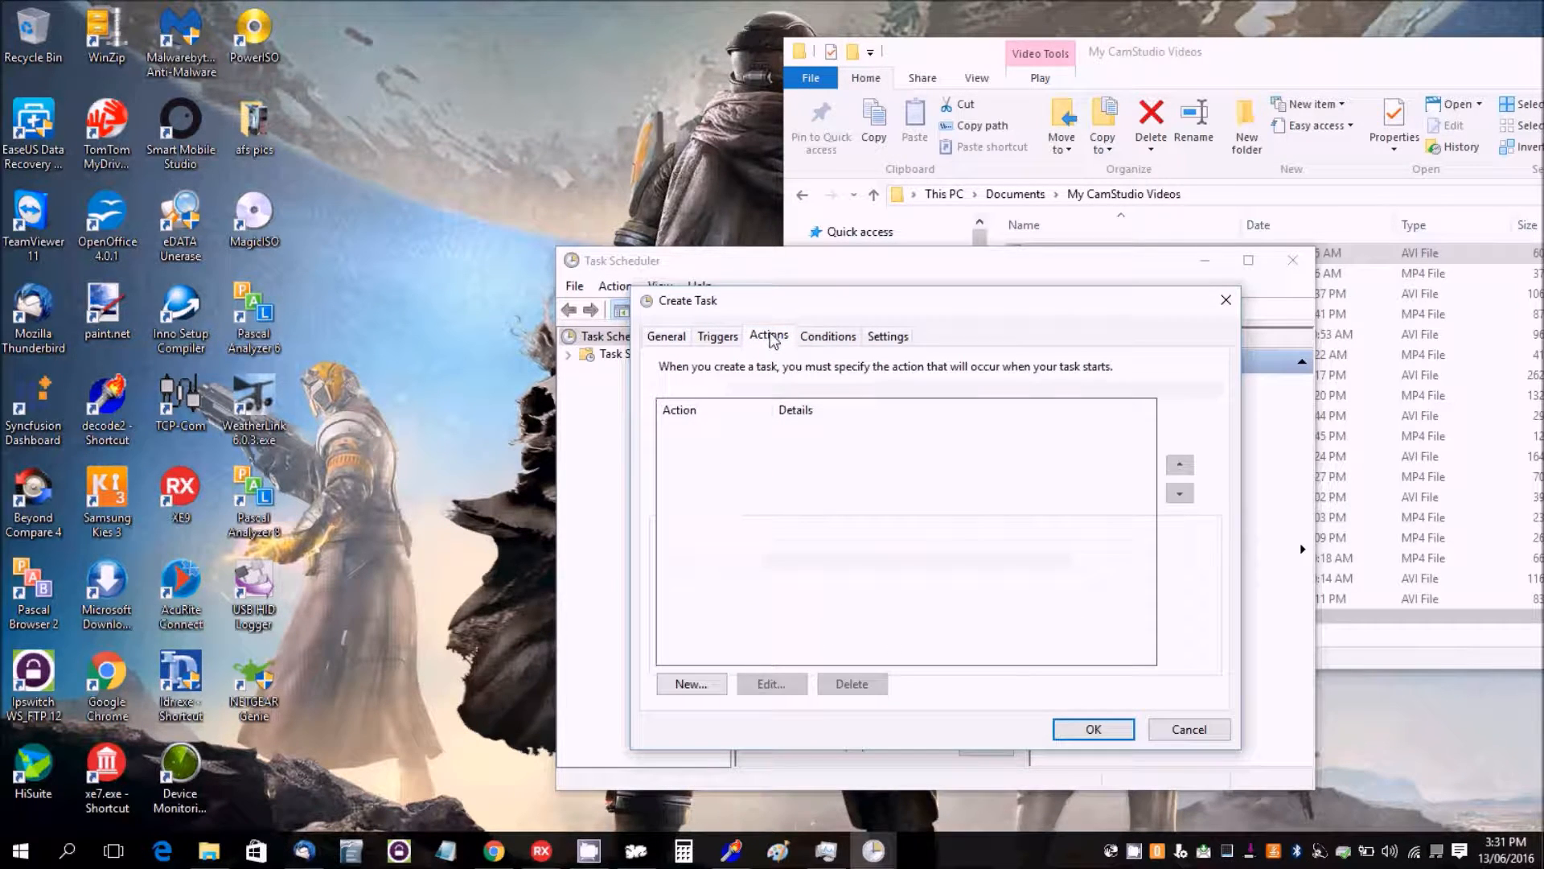
Add a 'Start a program' action pointing to C:\wdisplay\WeatherDisplay.exe.
{"action": "left_click", "coordinate": [690, 684]}
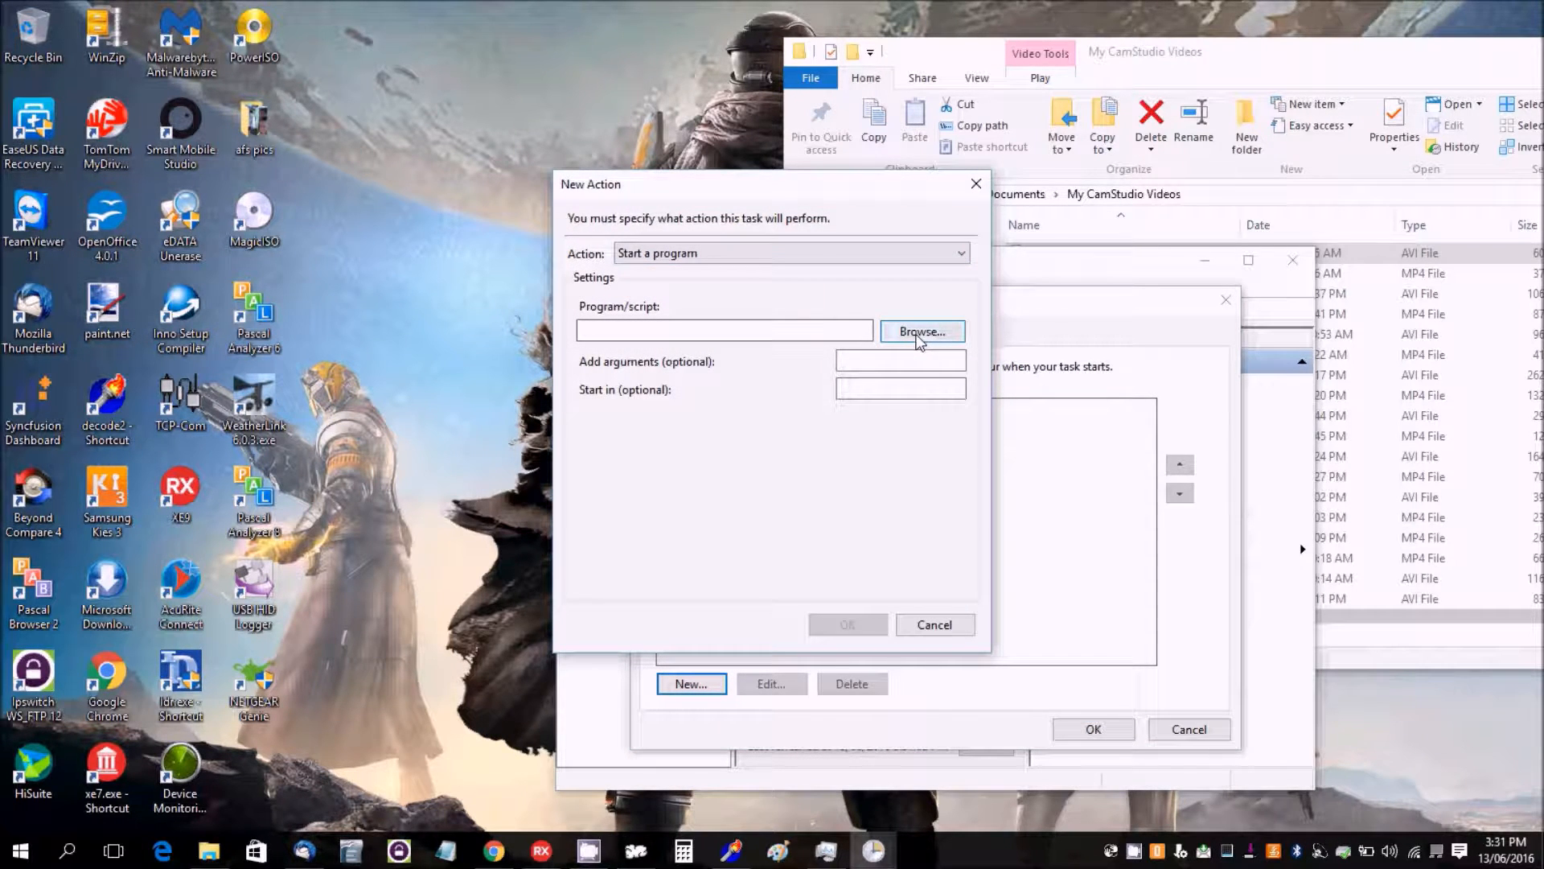
{"action": "left_click", "coordinate": [920, 331]}
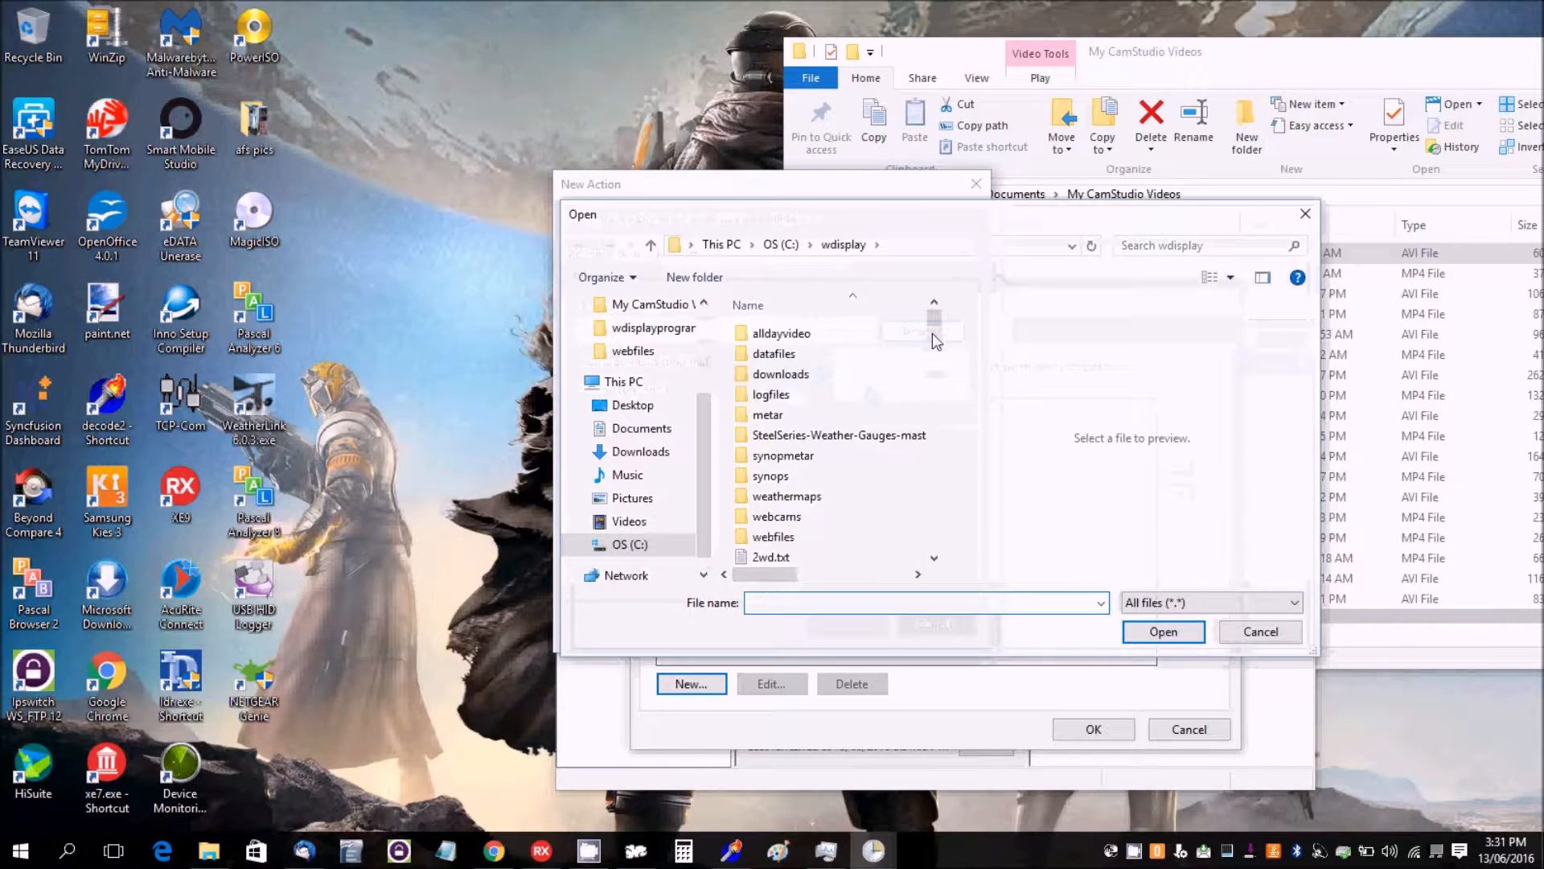
{"action": "scroll", "scroll_direction": "down", "scroll_amount": 3}
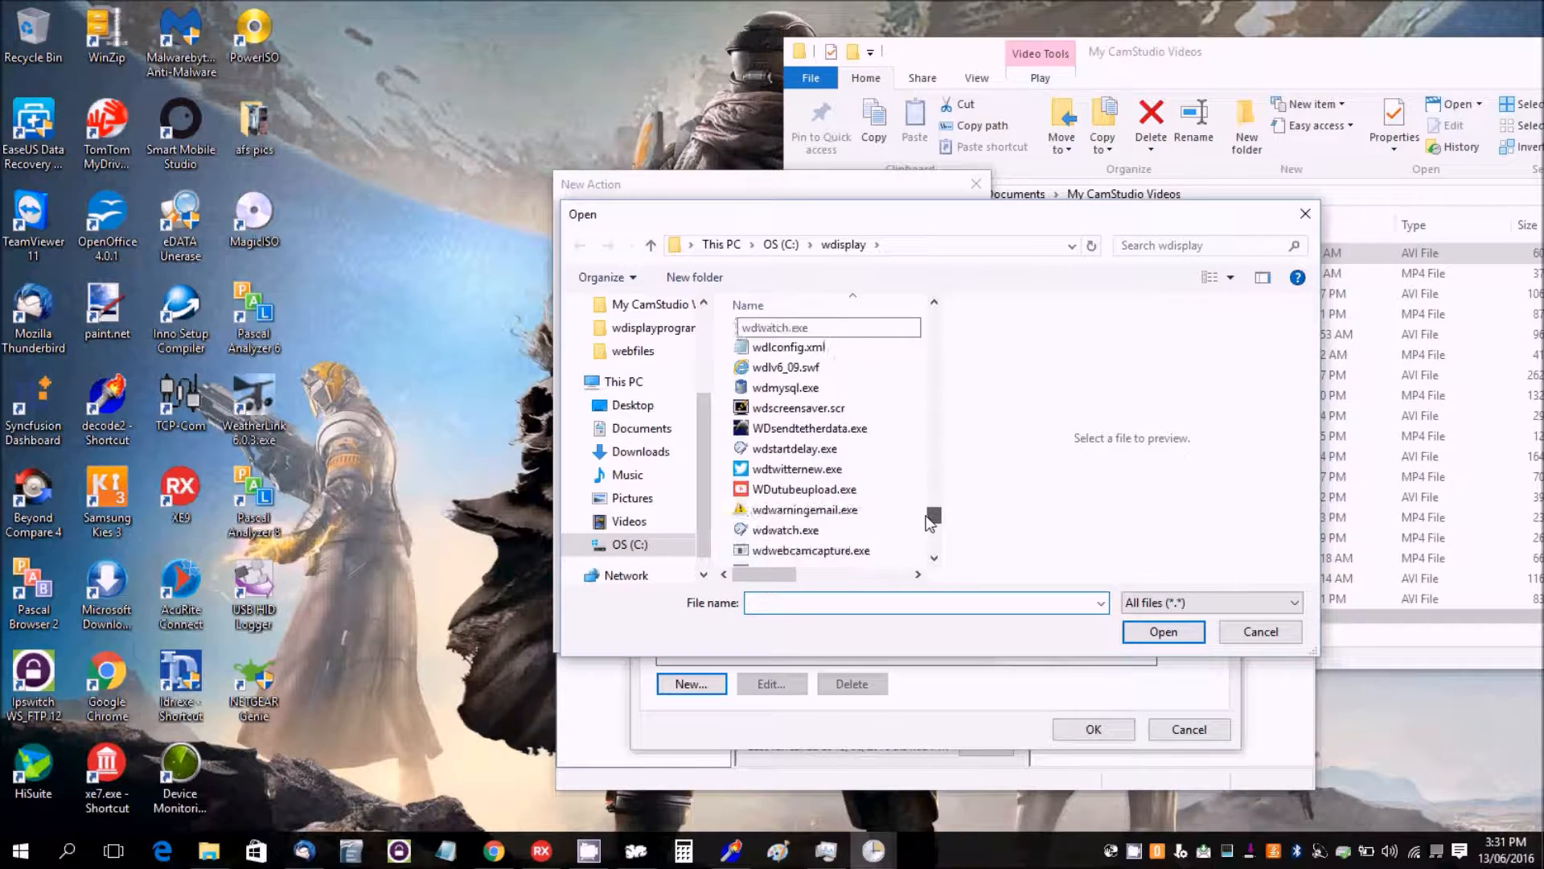
{"action": "scroll", "scroll_direction": "down", "scroll_amount": 3}
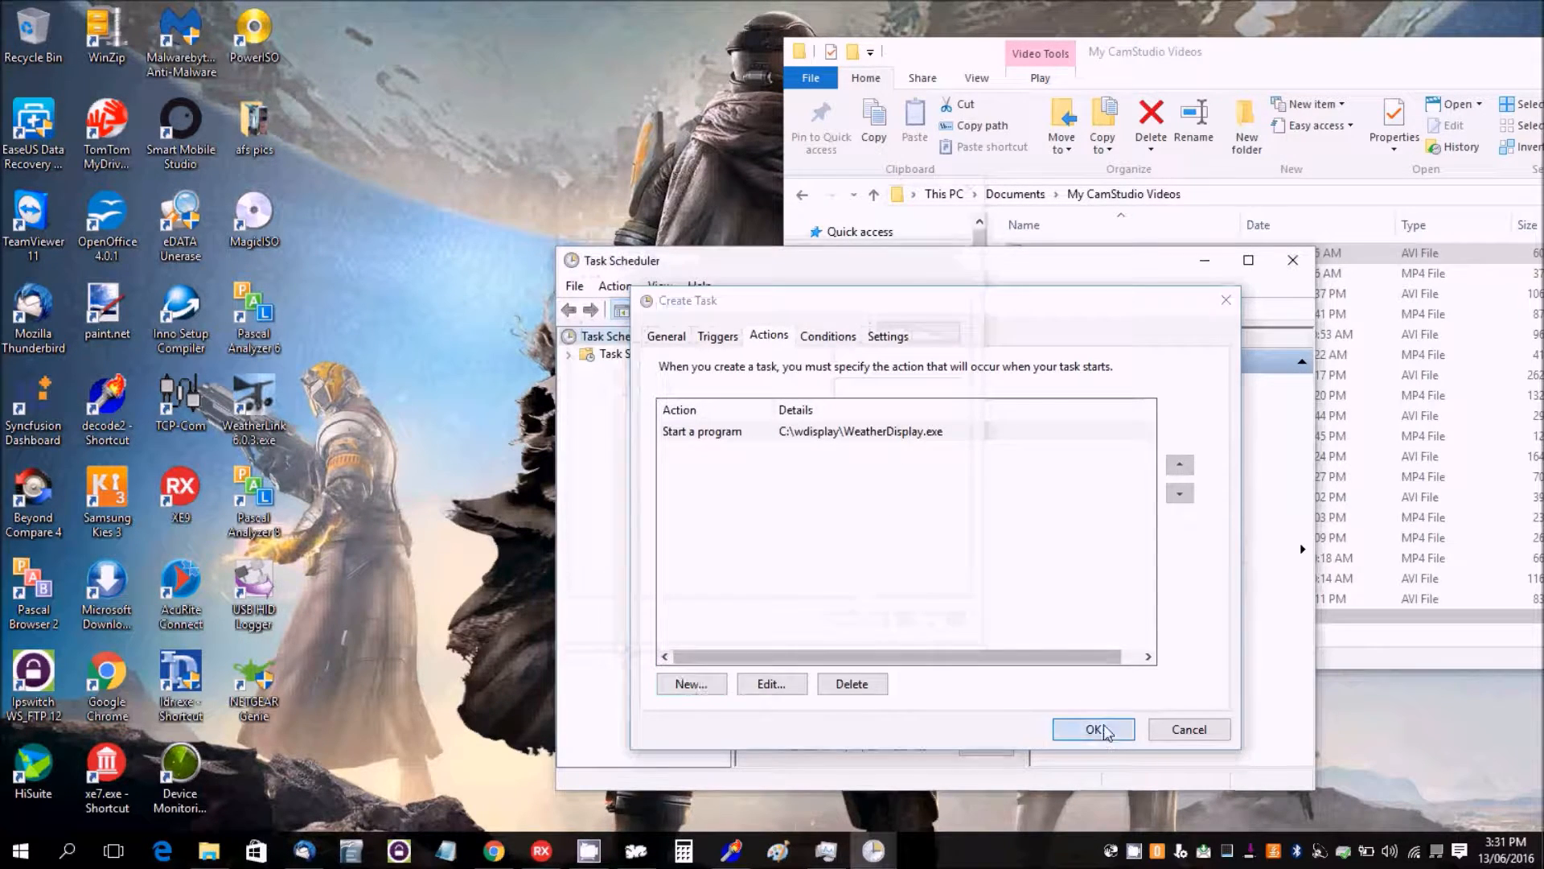
Save the task, confirm it appears in the Task Scheduler Library, and close Task Scheduler.
{"action": "left_click", "coordinate": [1092, 729]}
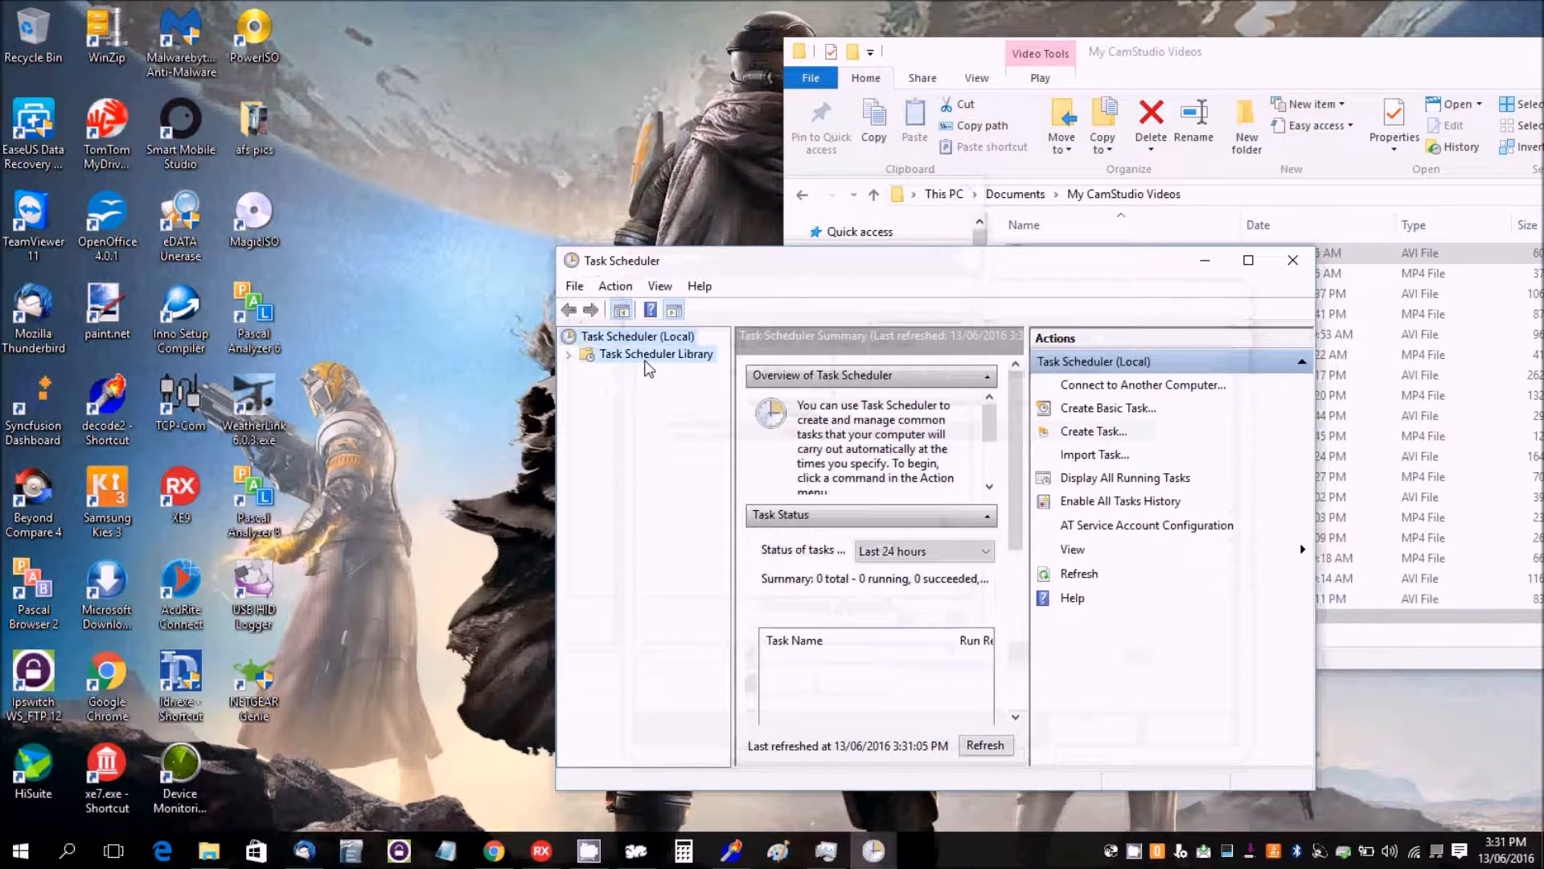
{"action": "left_click", "coordinate": [655, 354]}
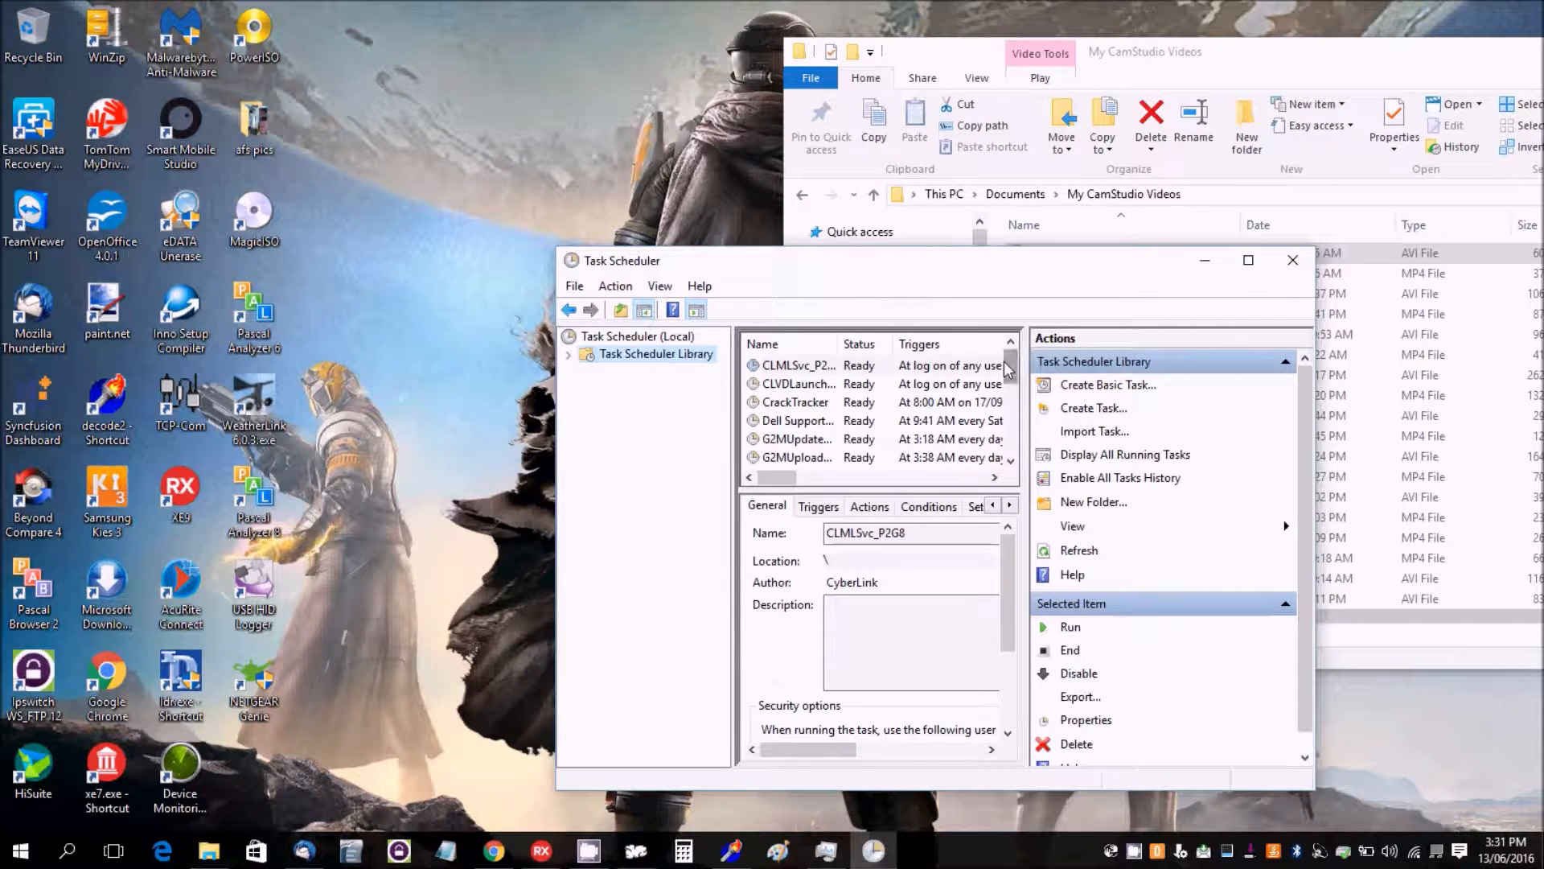
{"action": "scroll", "scroll_direction": "down", "scroll_amount": 3}
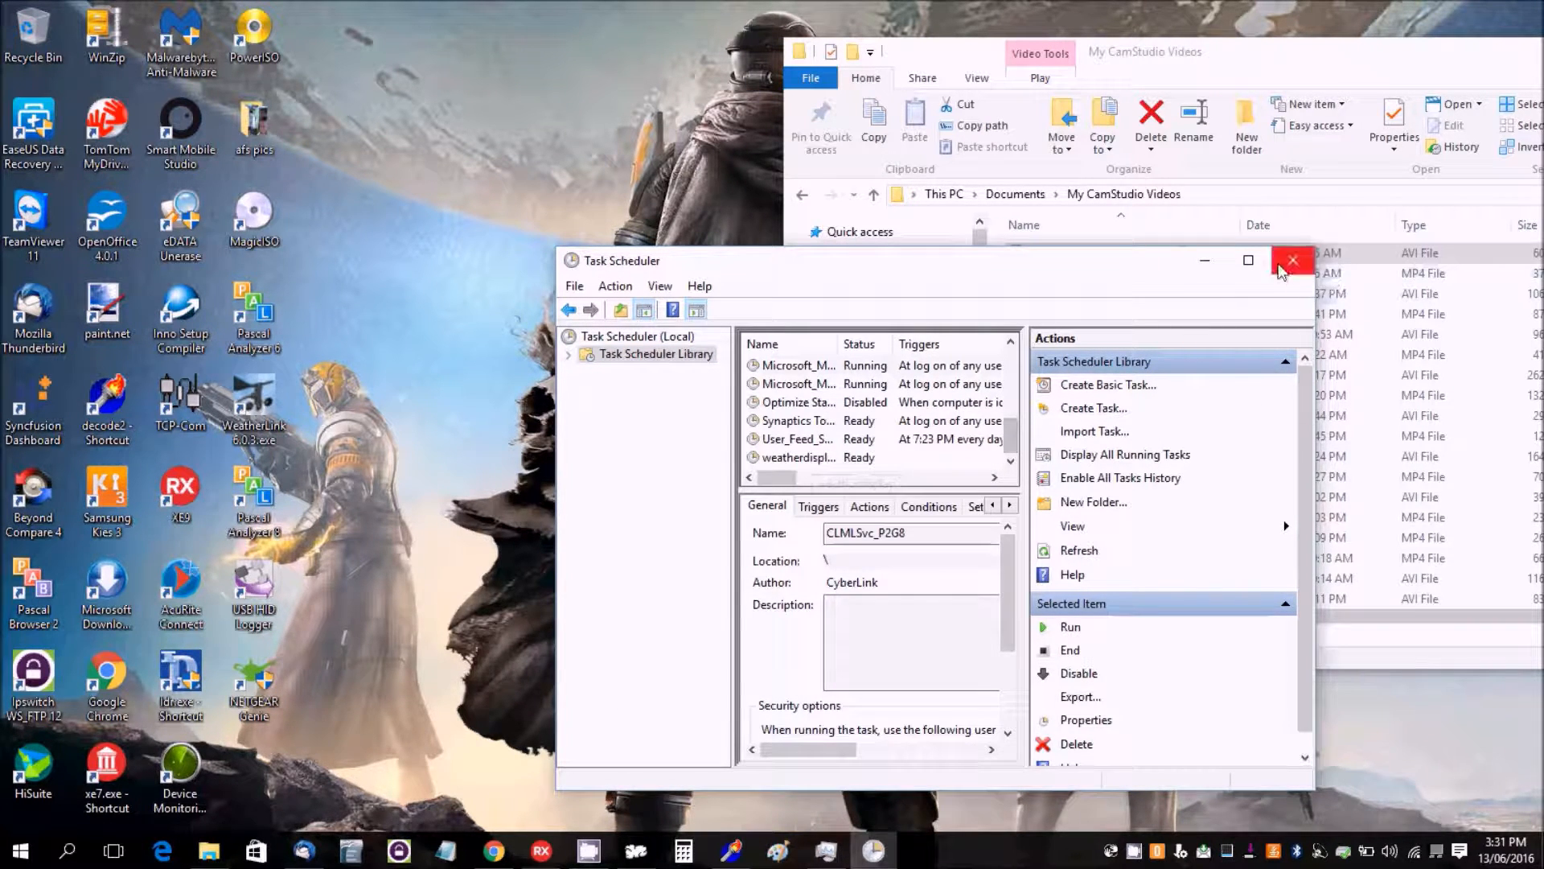
{"action": "left_click", "coordinate": [1294, 260]}
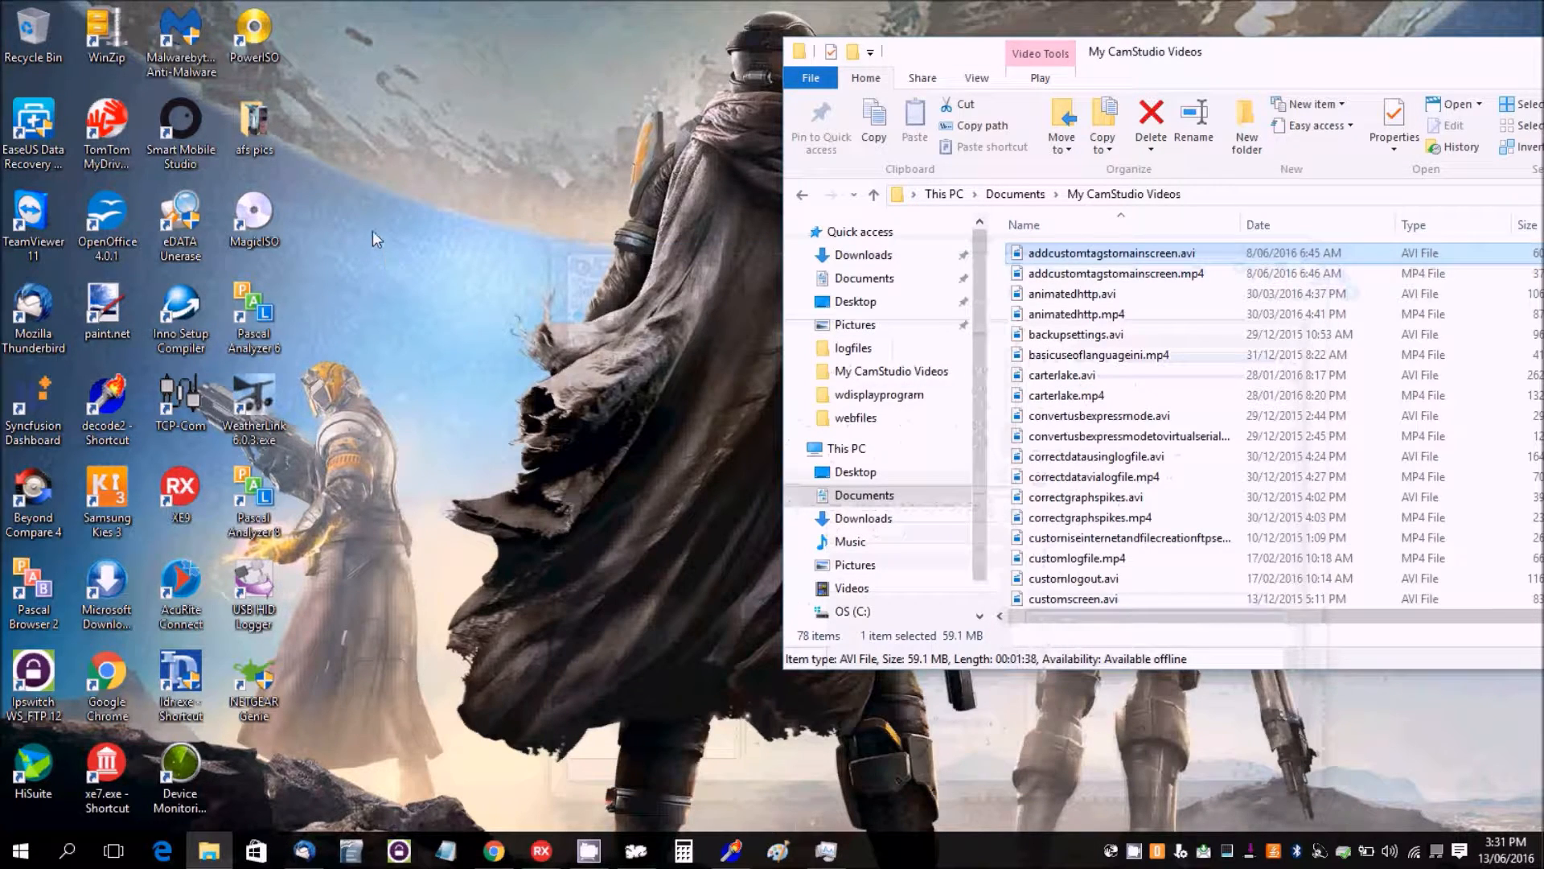
Start a new desktop shortcut targeting schtasks.exe /run /tn "weatherdisplay".
{"action": "right_click", "coordinate": [380, 240]}
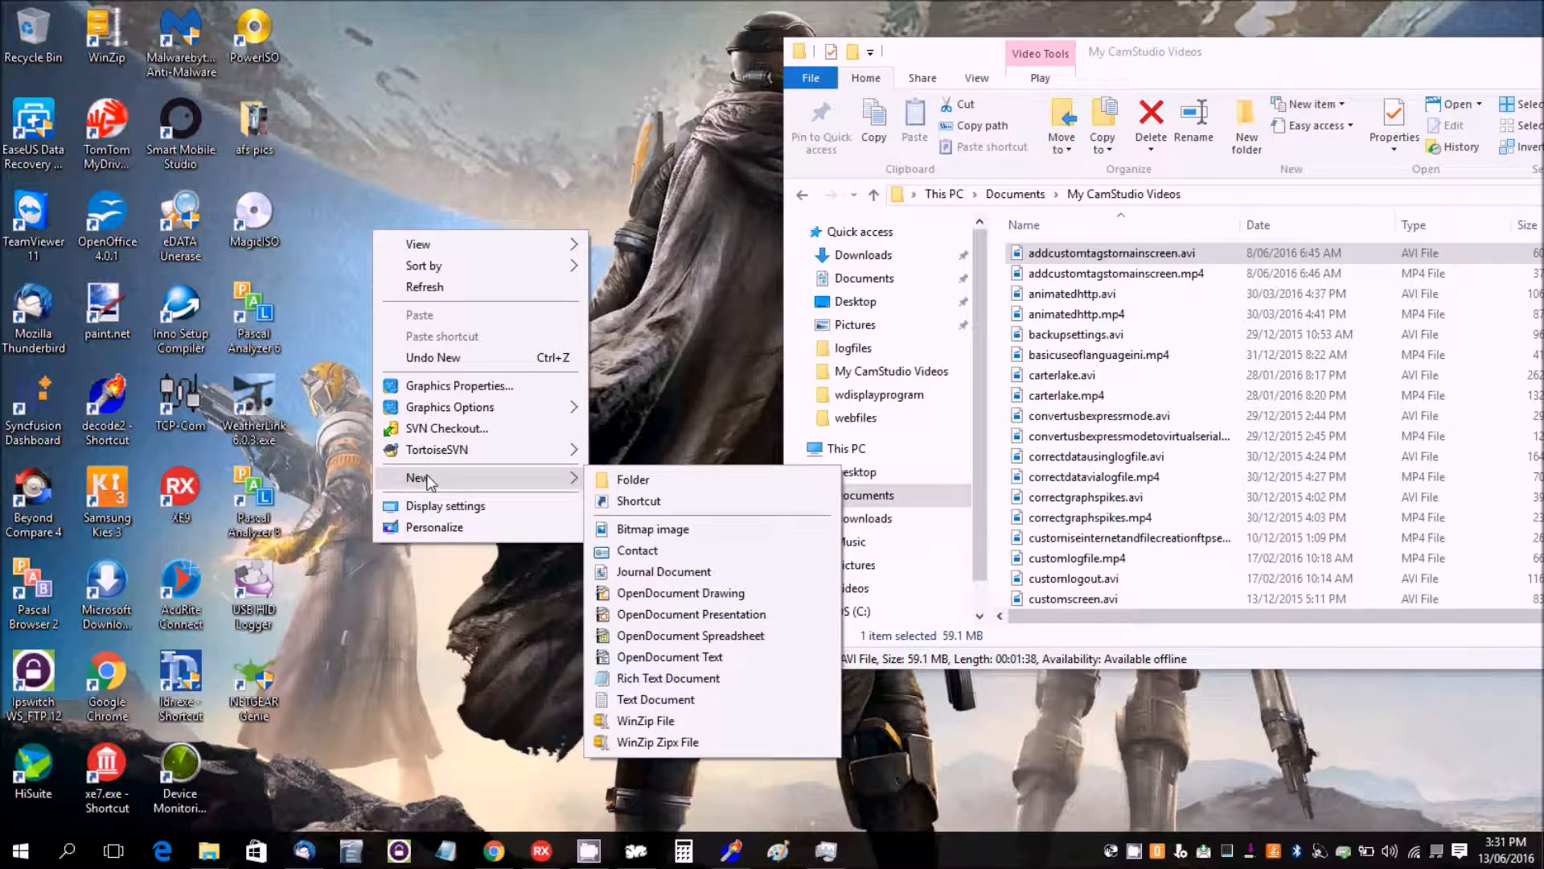
{"action": "mouse_move", "coordinate": [648, 501]}
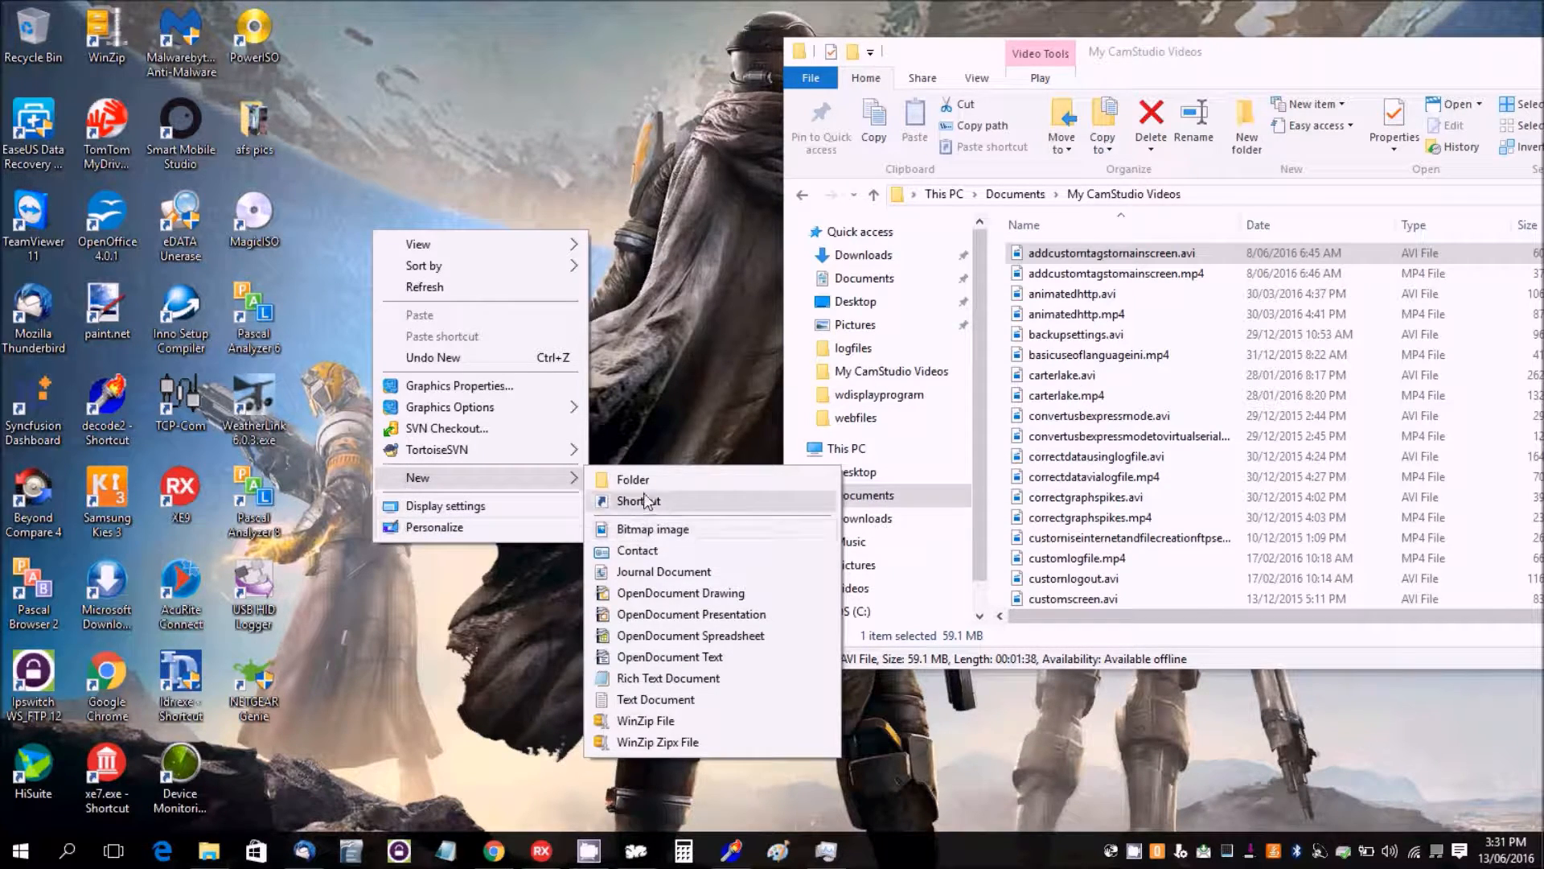
{"action": "left_click", "coordinate": [639, 500]}
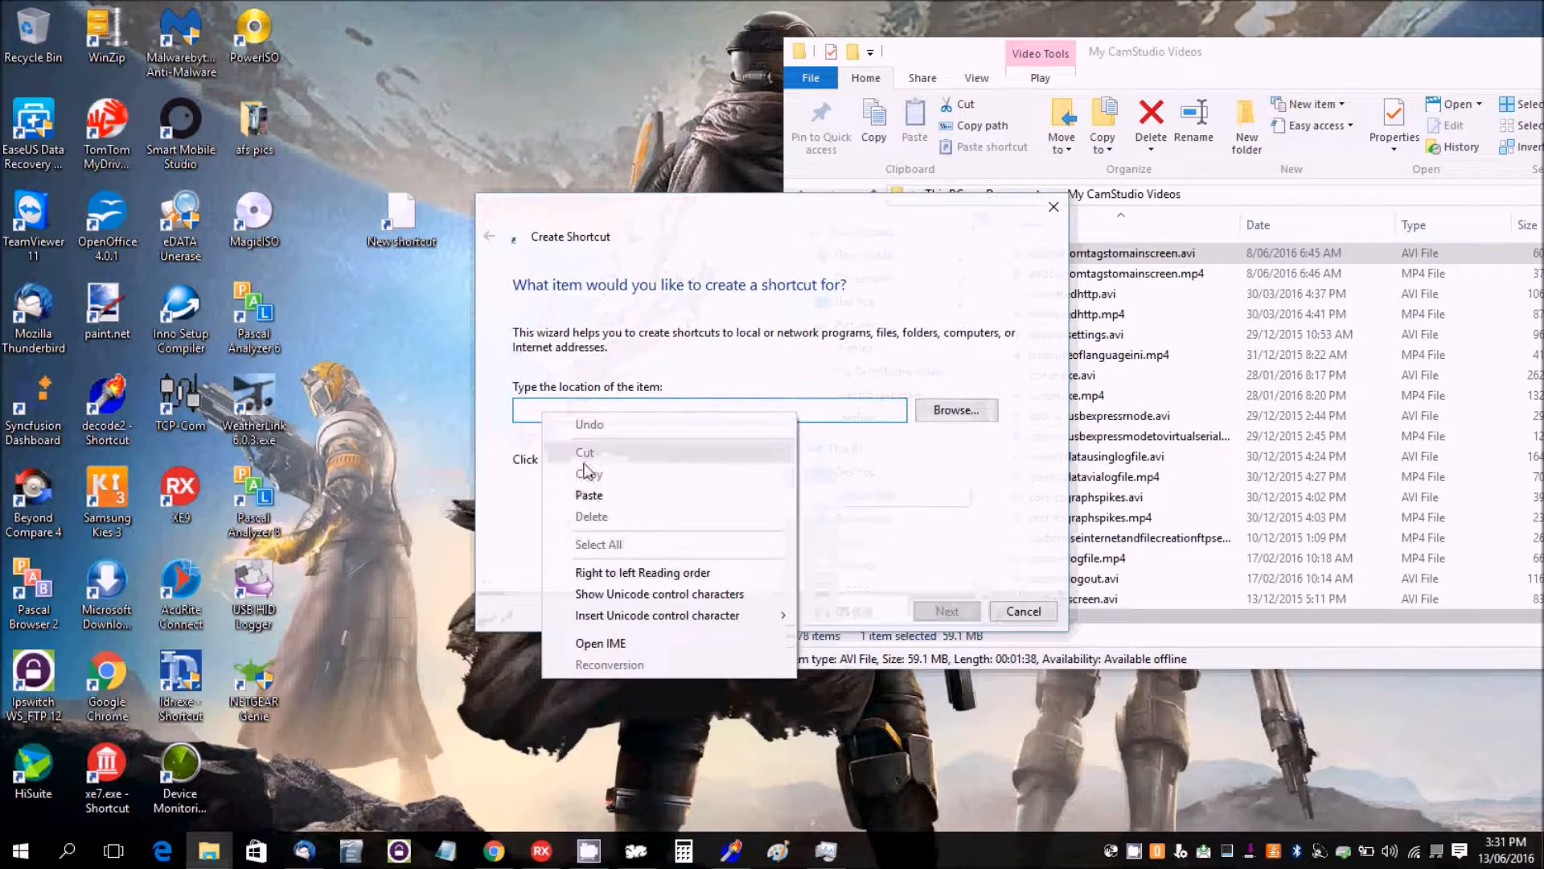
{"action": "left_click", "coordinate": [589, 494]}
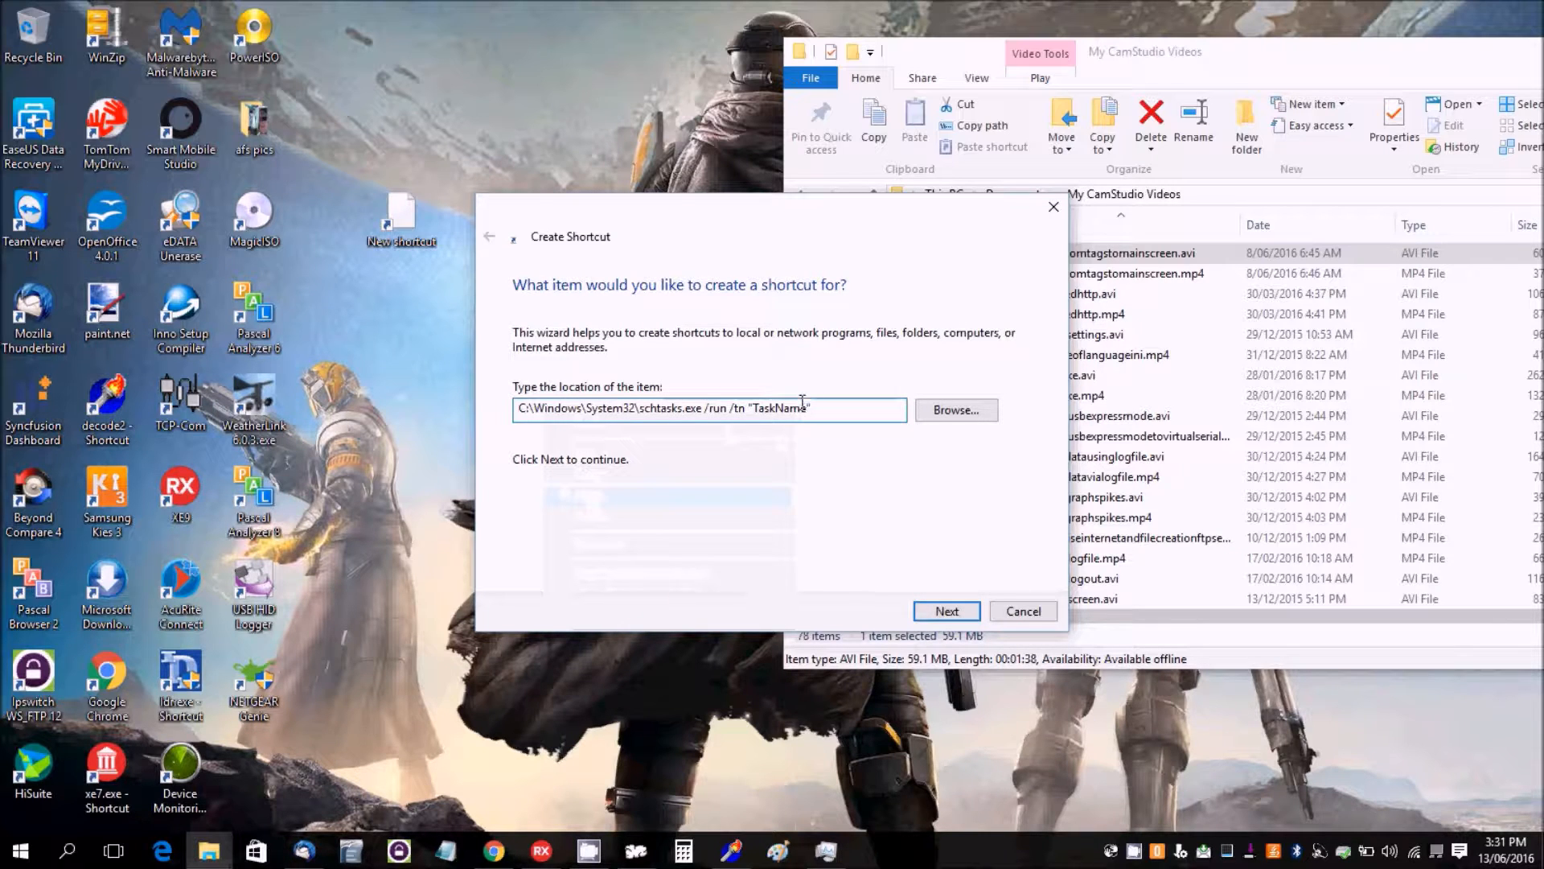
{"action": "double_click", "coordinate": [782, 407]}
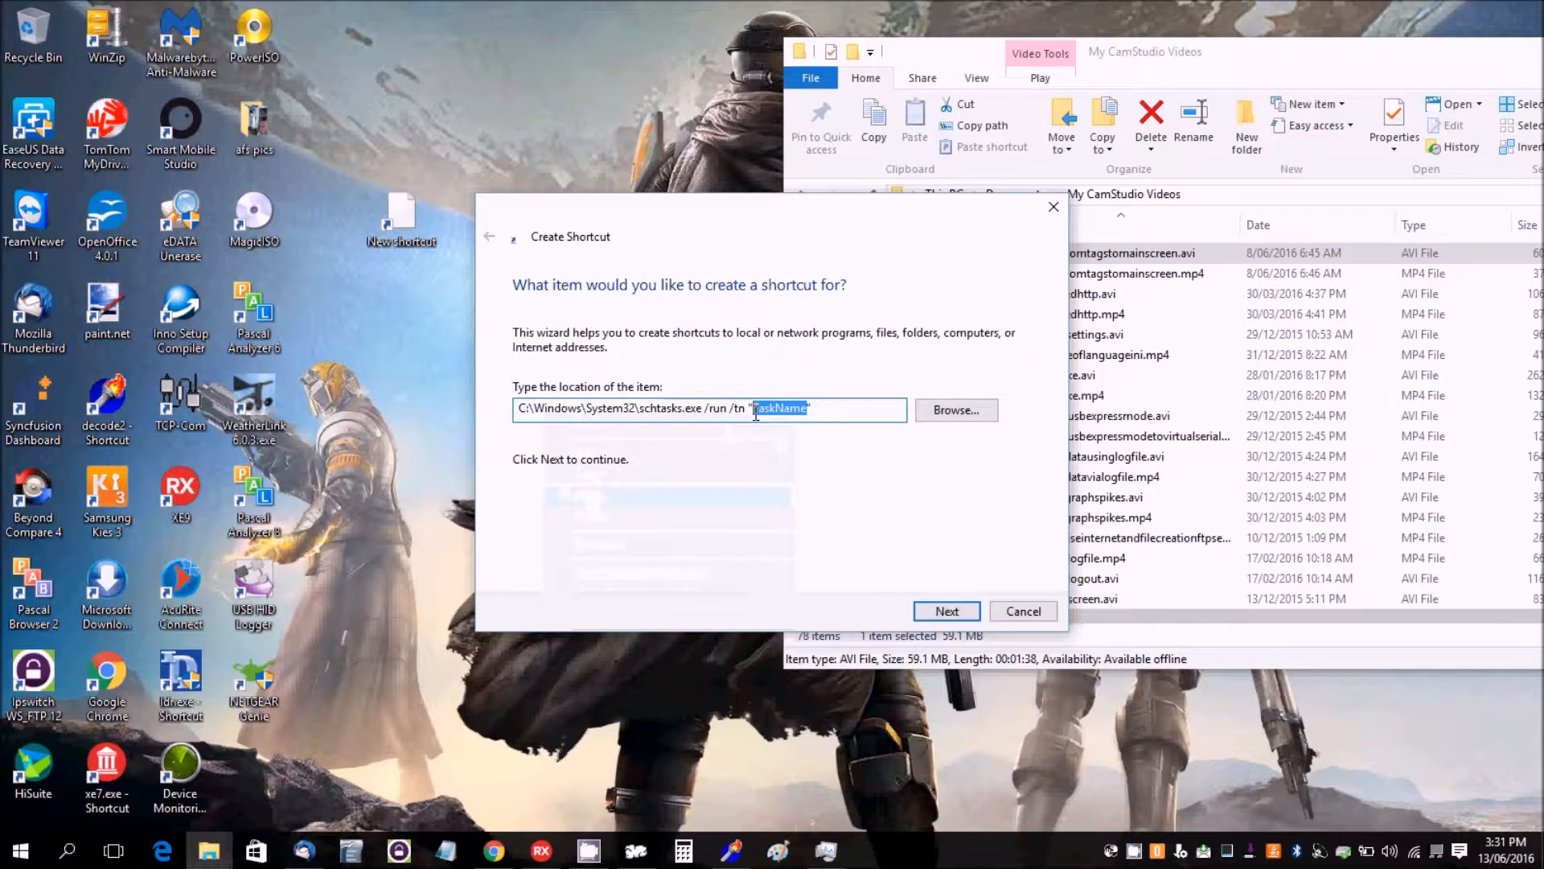
{"action": "type", "text": "weather"}
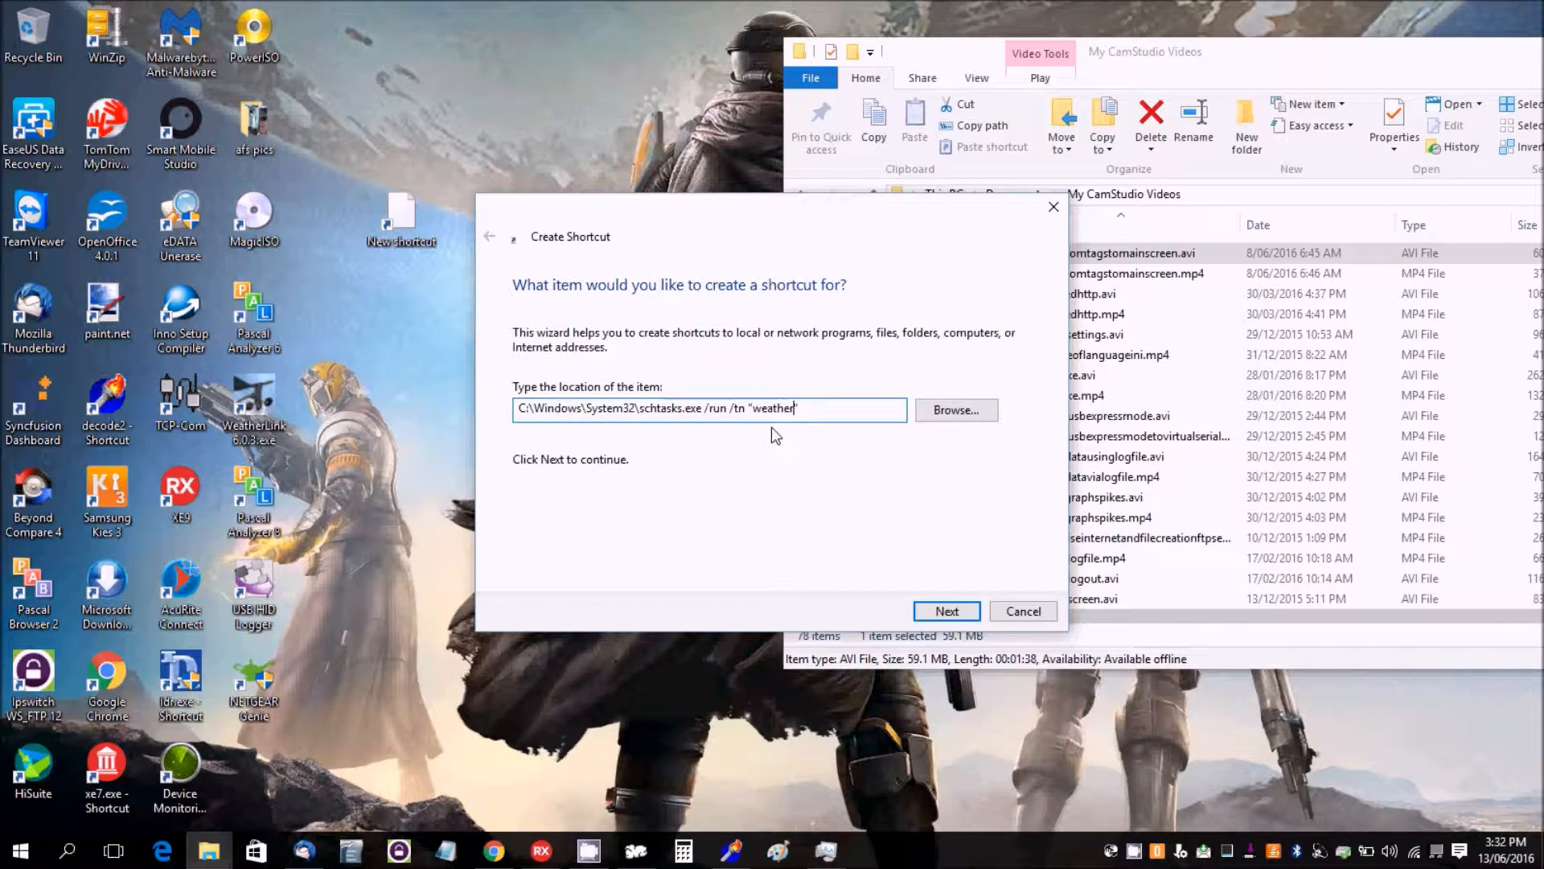
{"action": "type", "text": "di"}
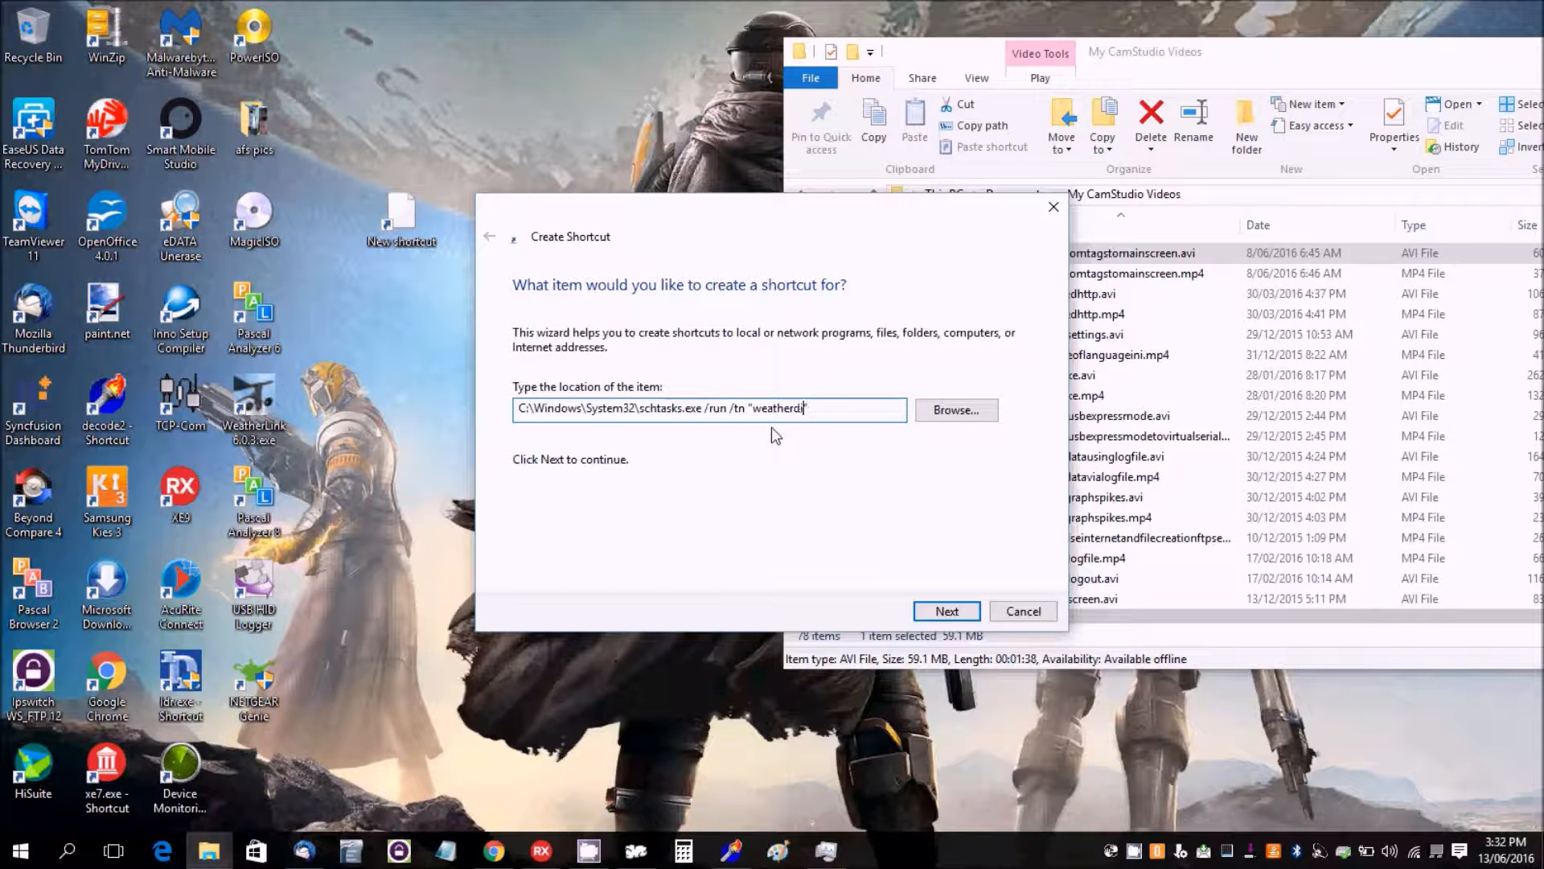
{"action": "type", "text": "splay"}
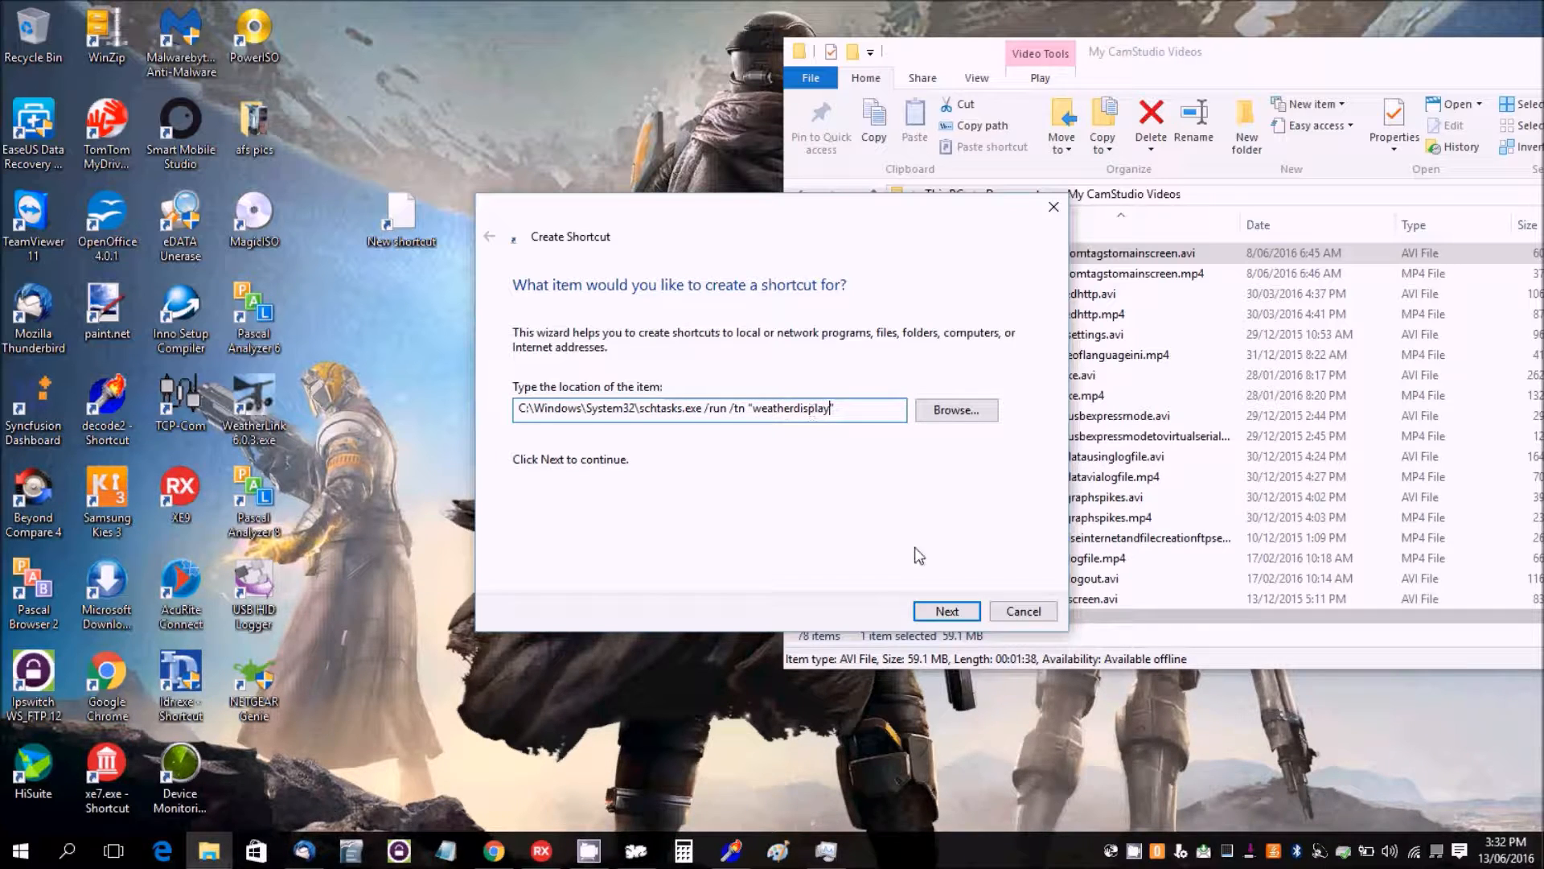
Name the shortcut 'weatherdisplay.exe' and finish creating it on the desktop.
{"action": "left_click", "coordinate": [944, 611]}
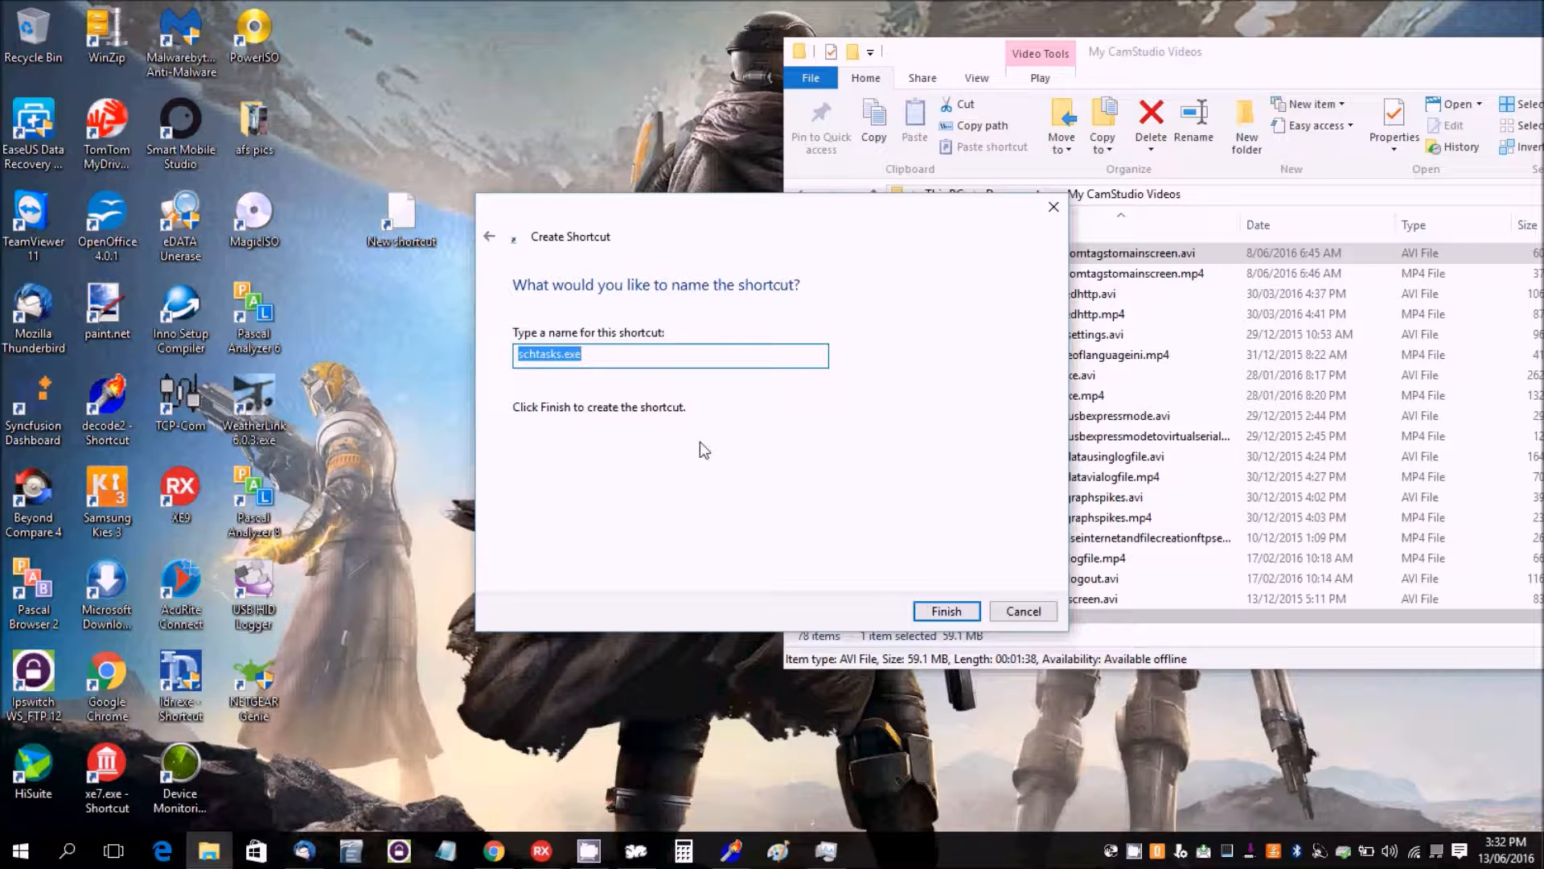
{"action": "type", "text": "weather"}
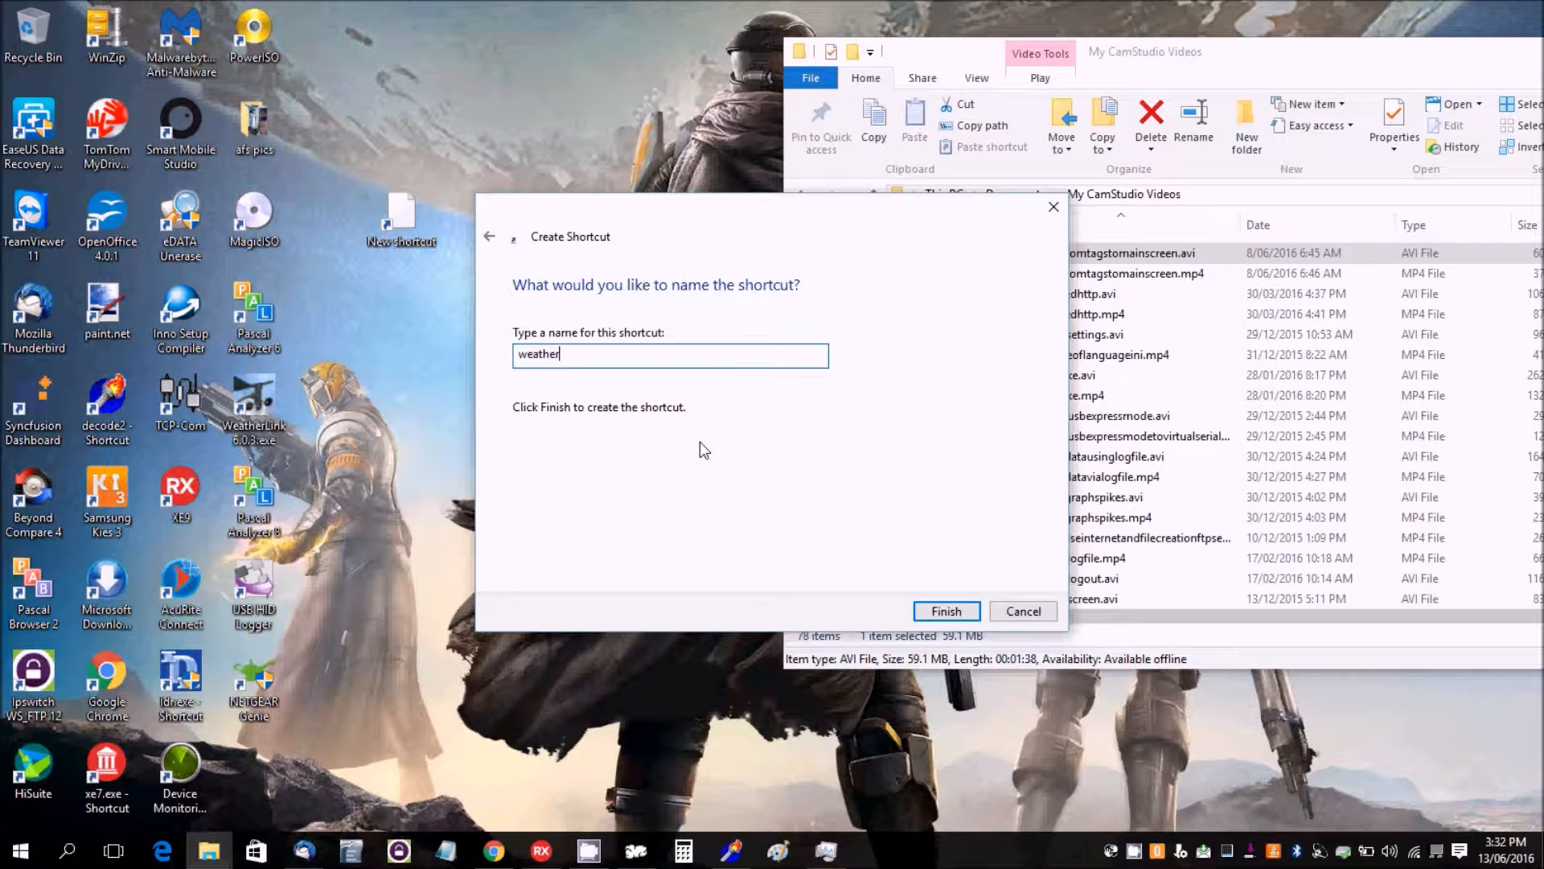
{"action": "type", "text": "disp"}
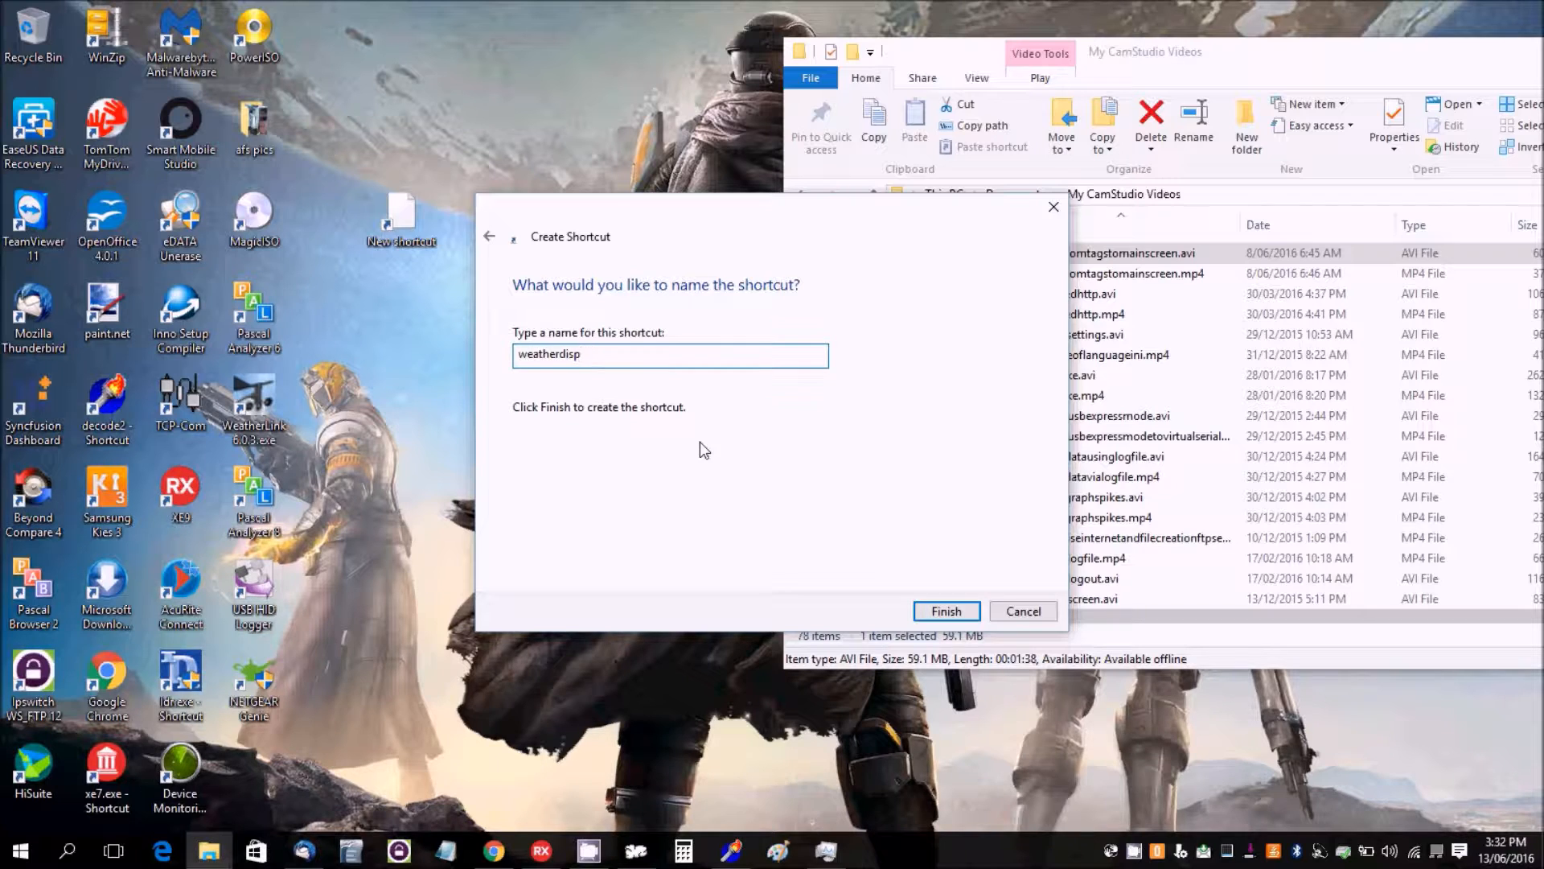
{"action": "type", "text": "lay"}
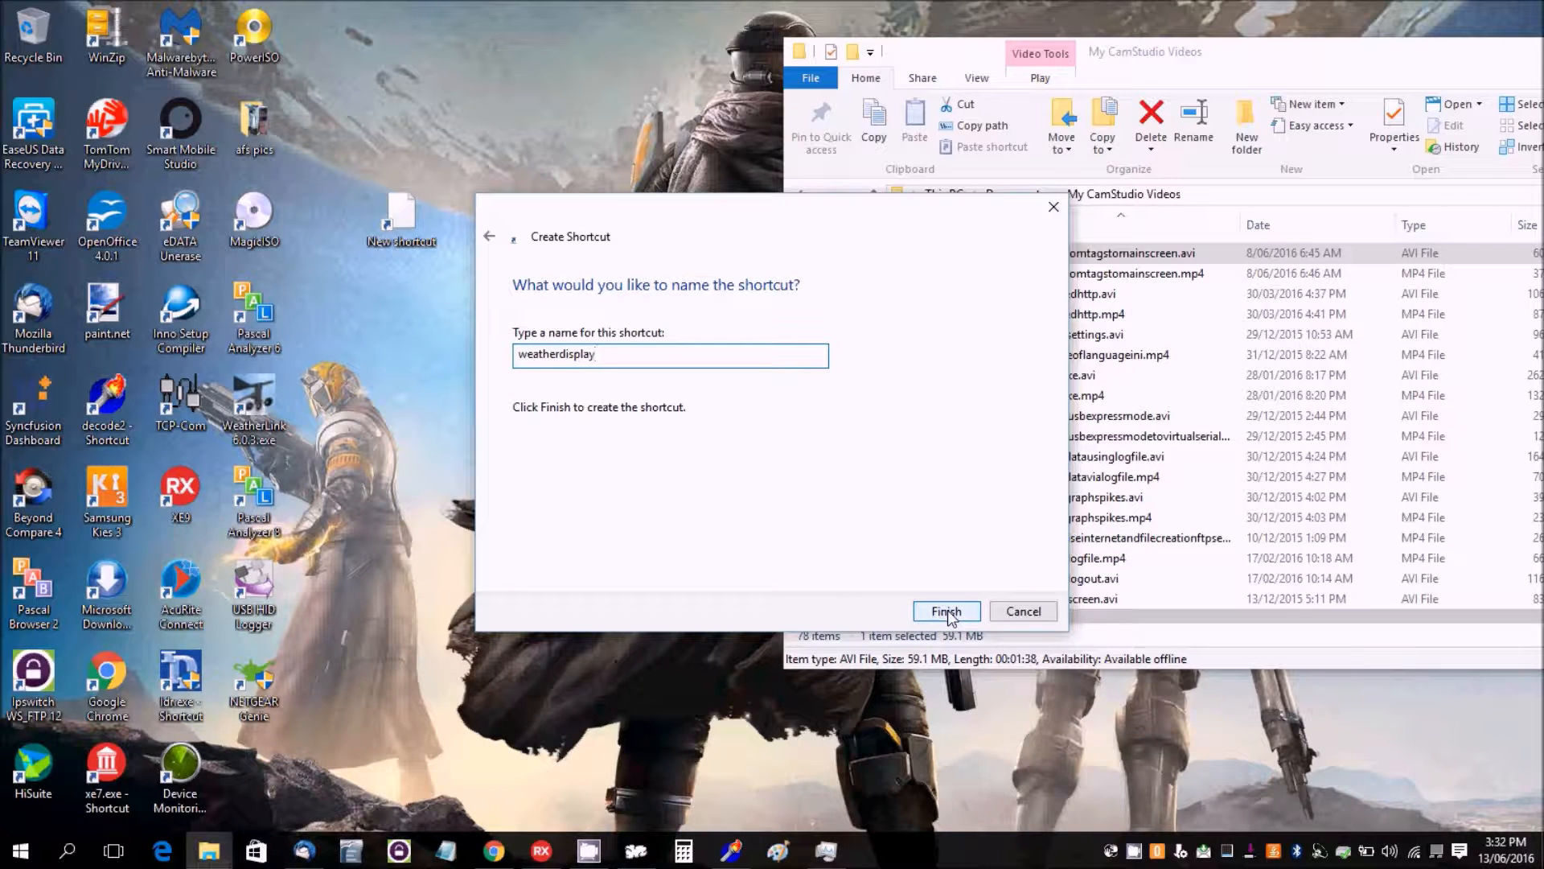
{"action": "type", "text": ".exe"}
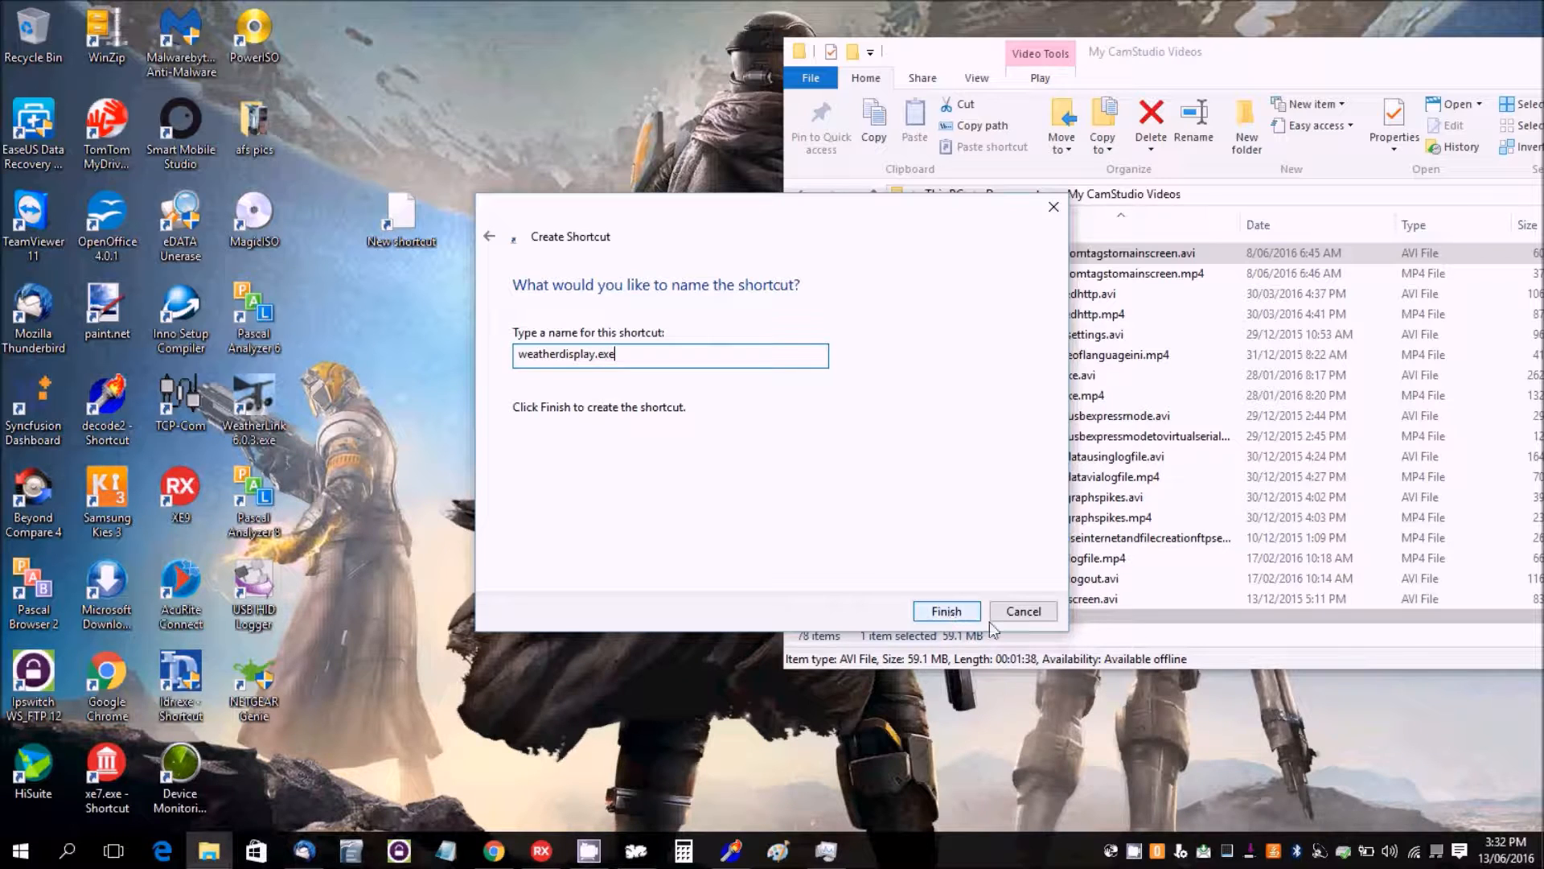
{"action": "left_click", "coordinate": [945, 611]}
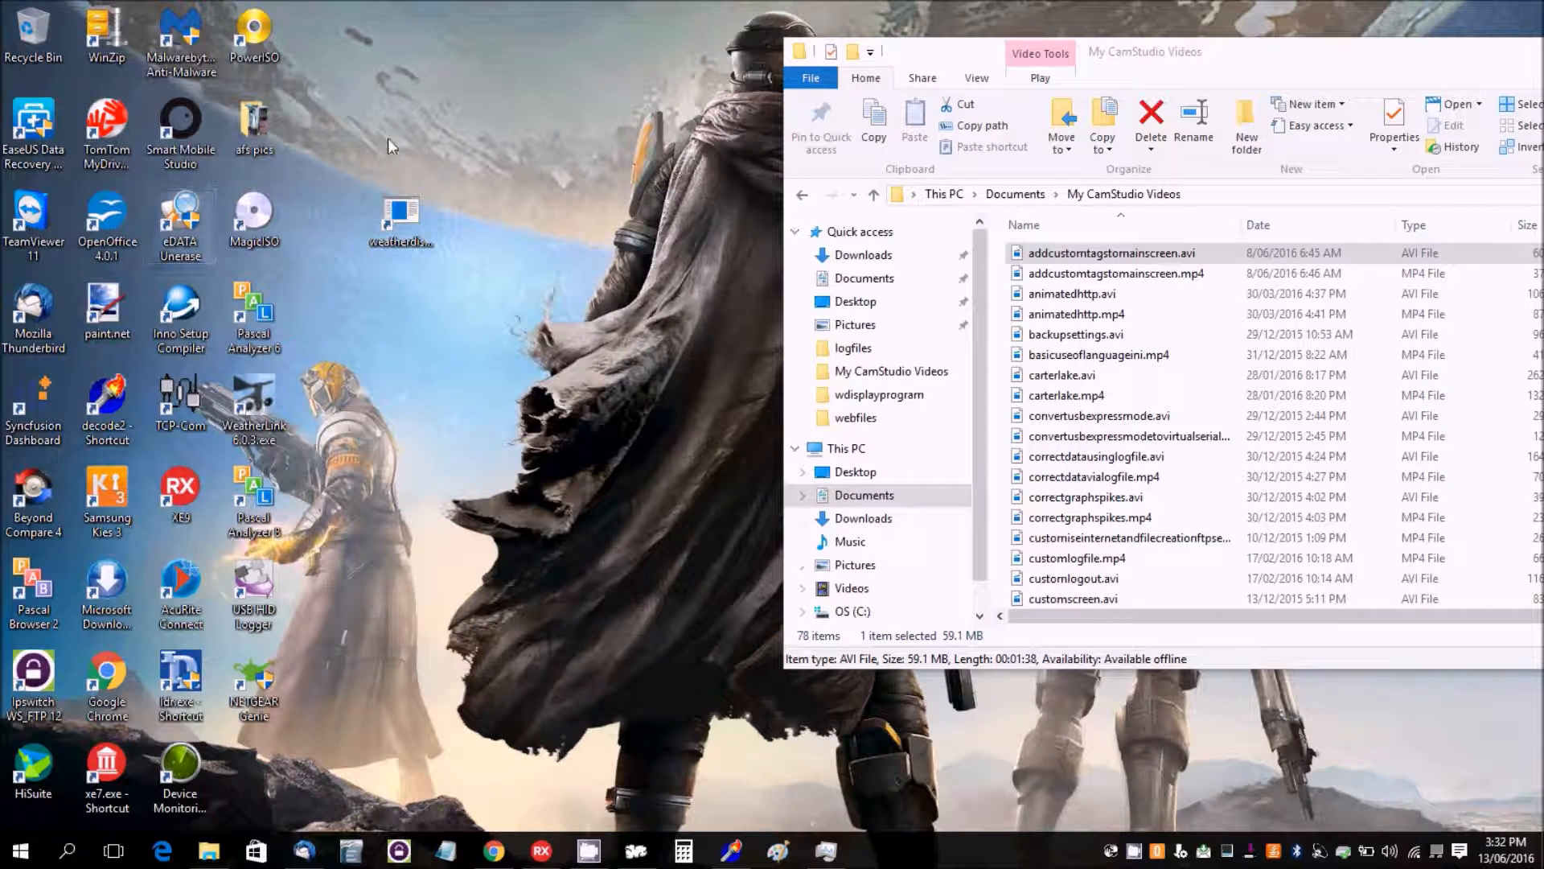